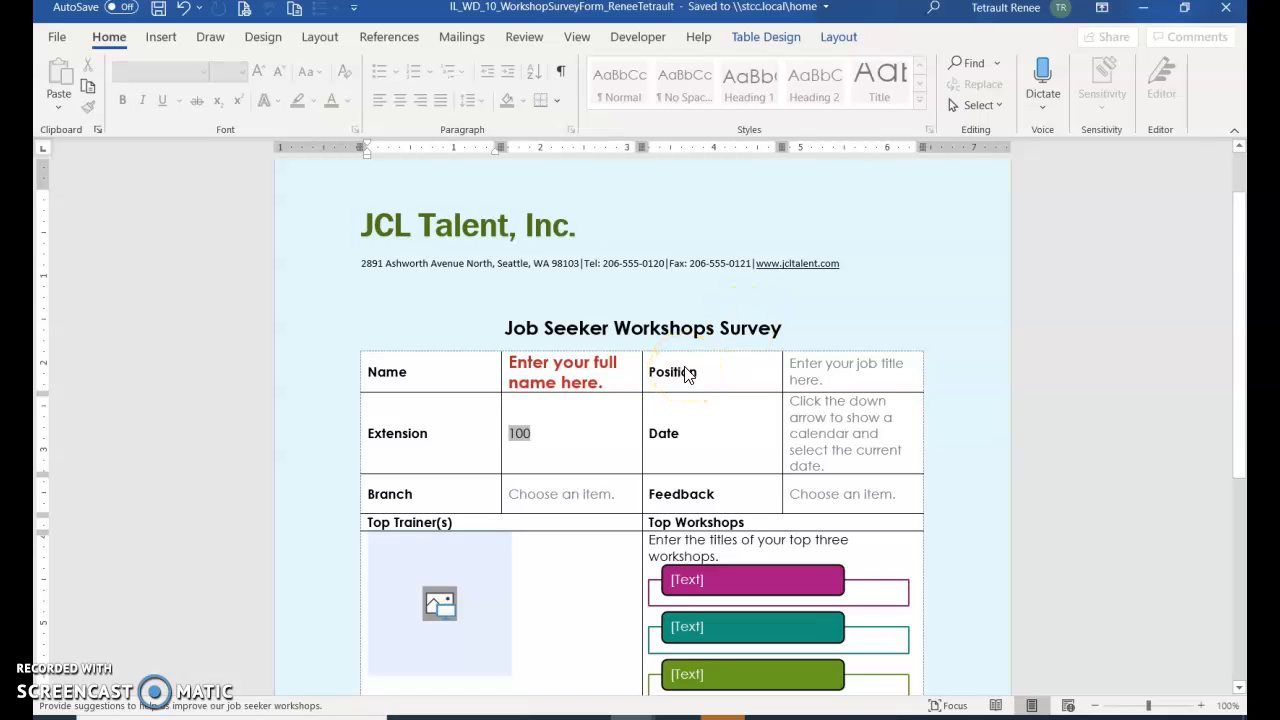
mouse_move(477, 457)
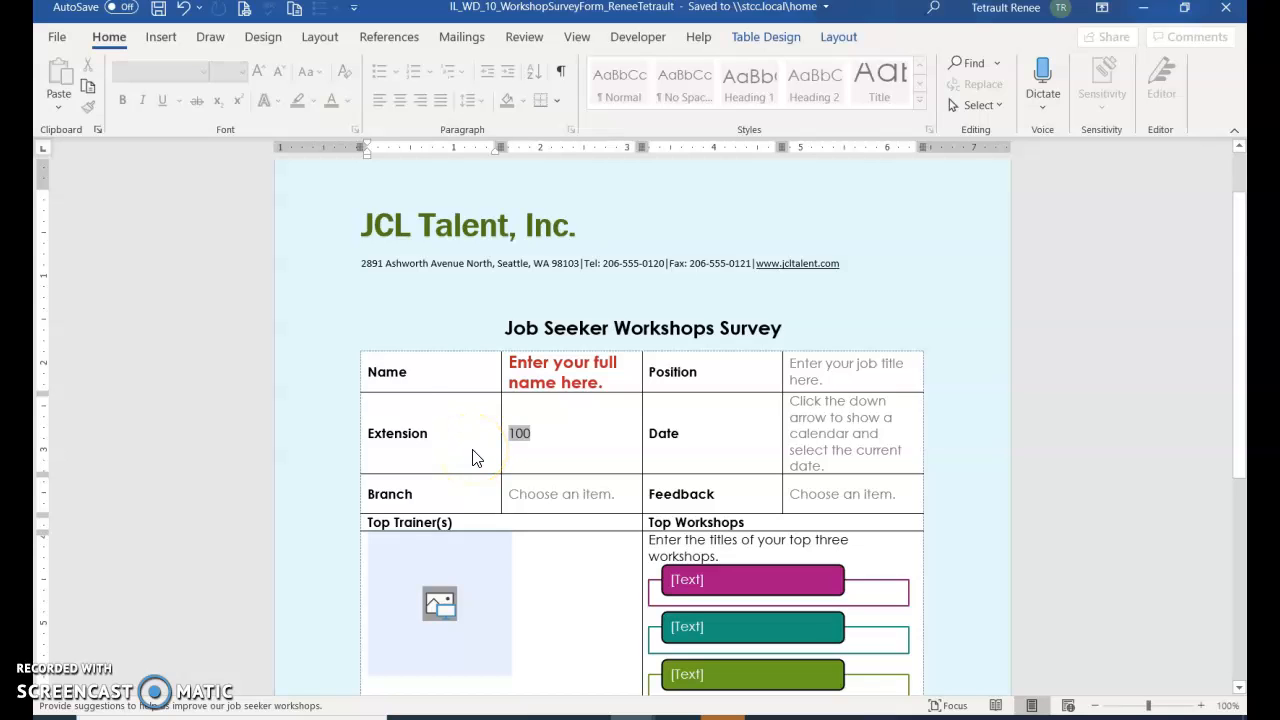
Fill in the name Rene, position Branch Manager and extension 335
left_click(560, 372)
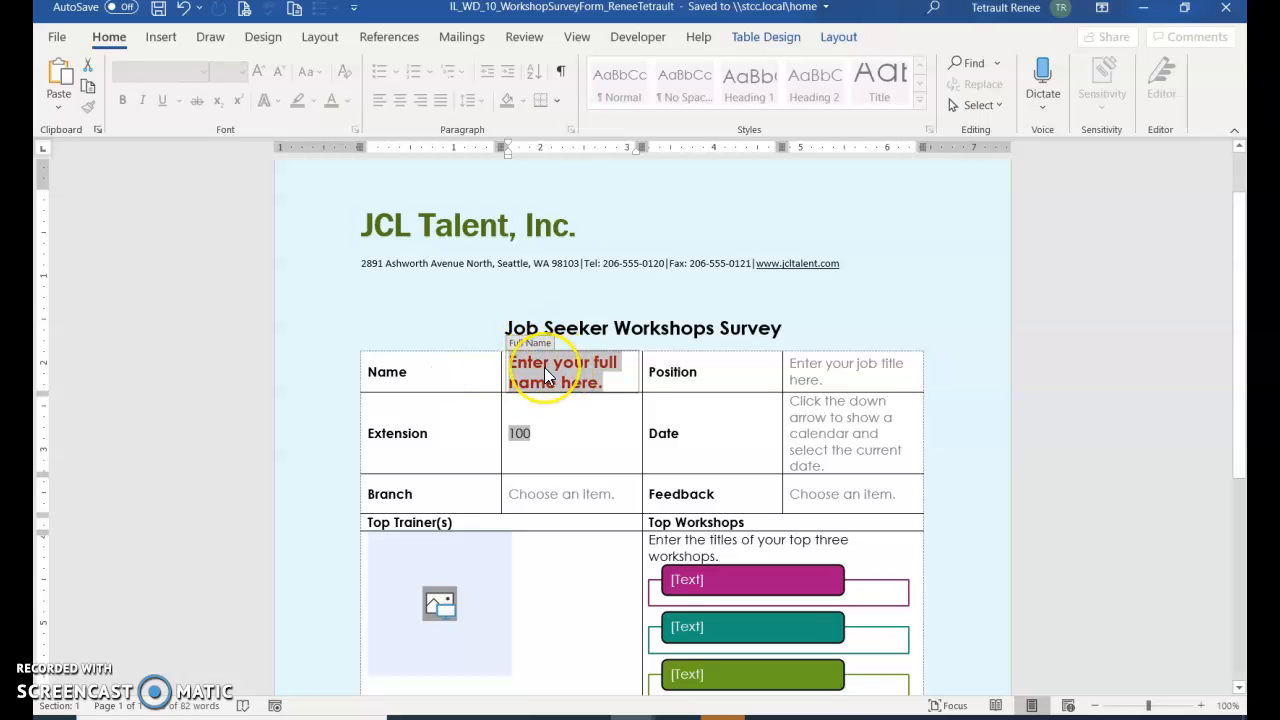
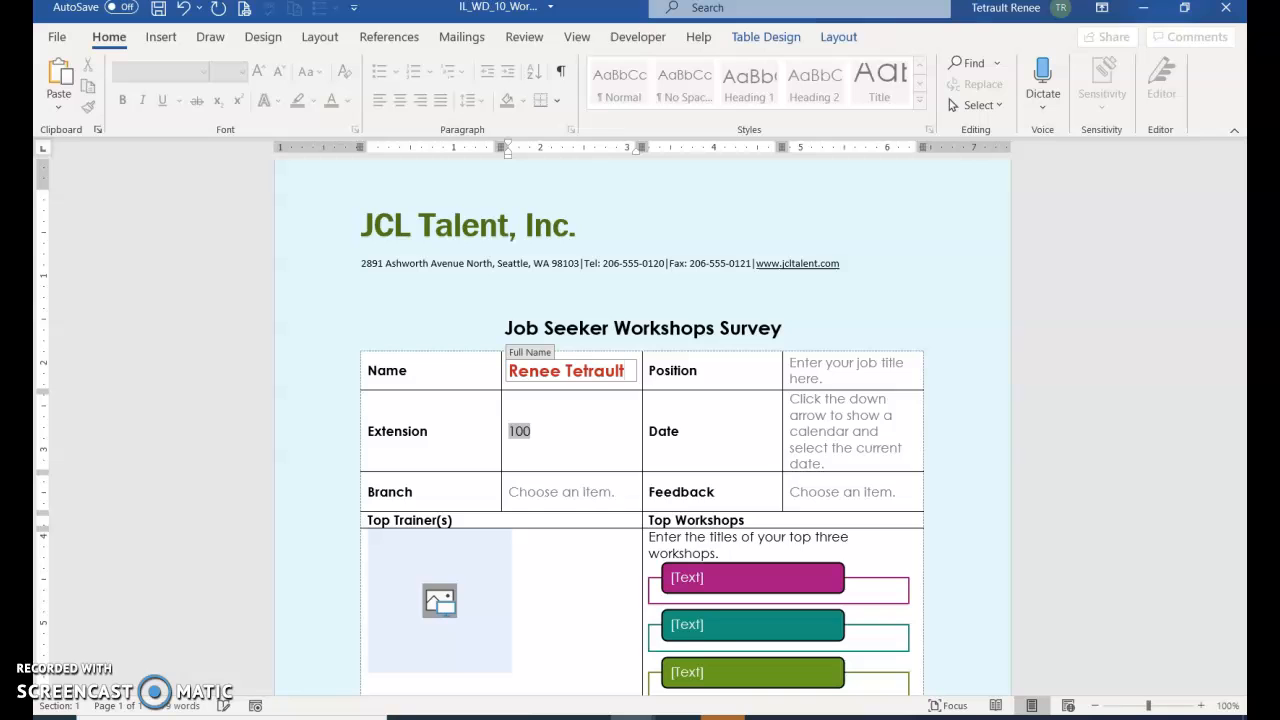
left_click(850, 362)
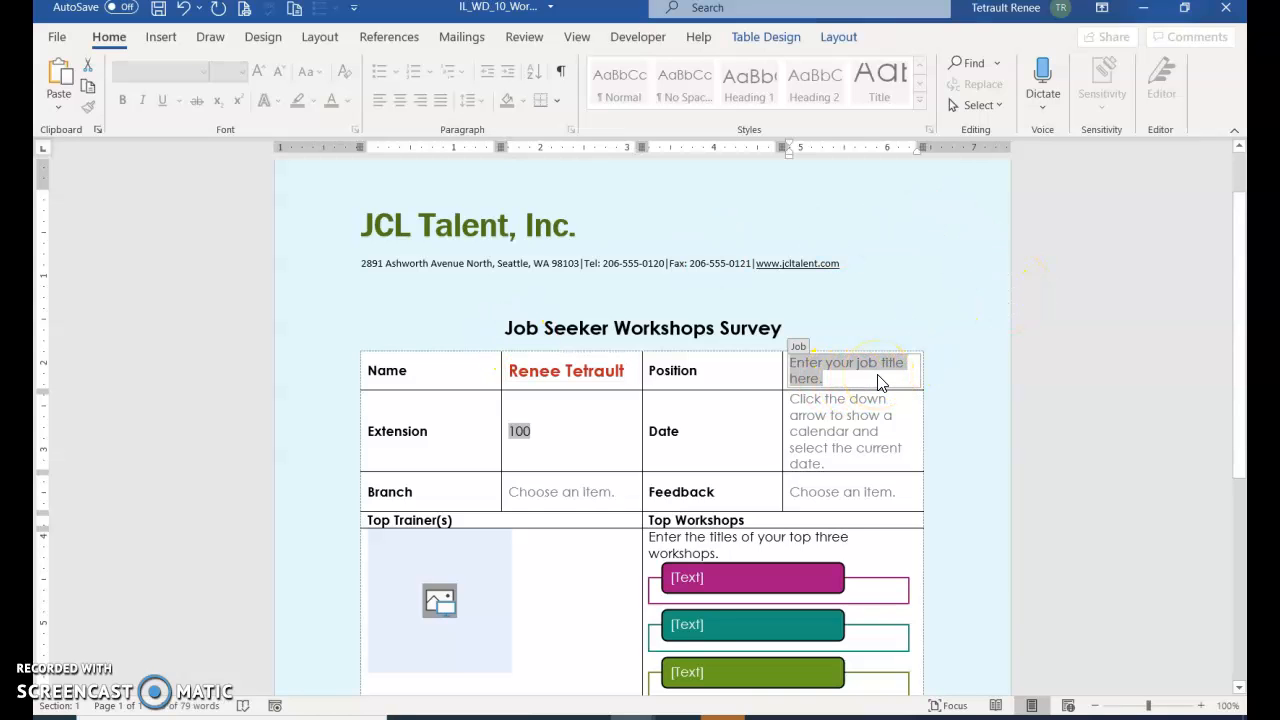
type("Branch Manager")
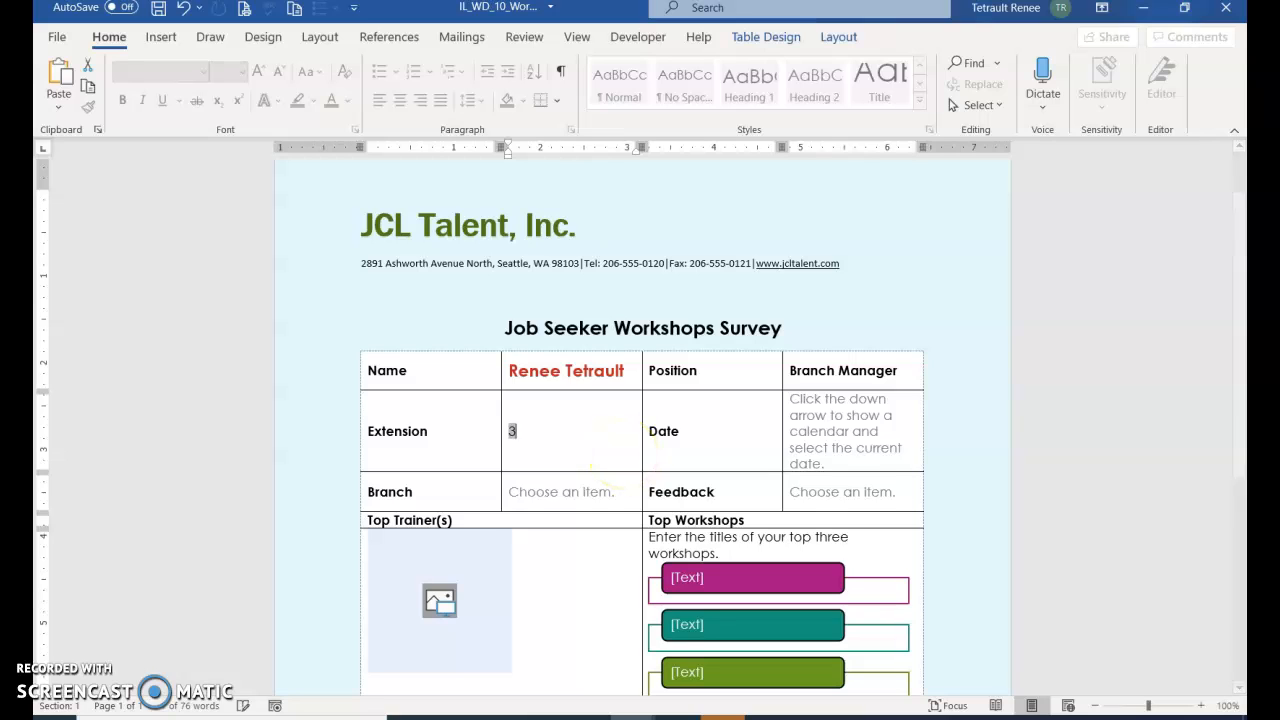
type("35")
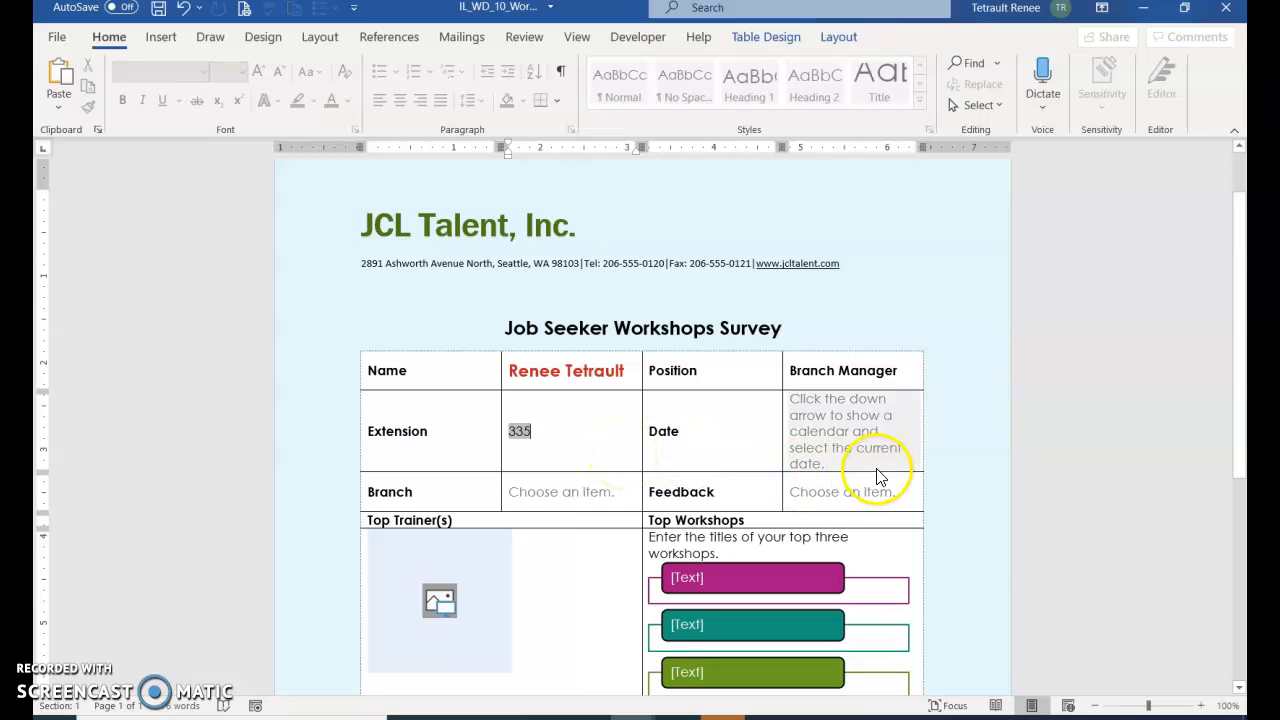
Pick November 29, 2020 as the survey date from the calendar
left_click(845, 430)
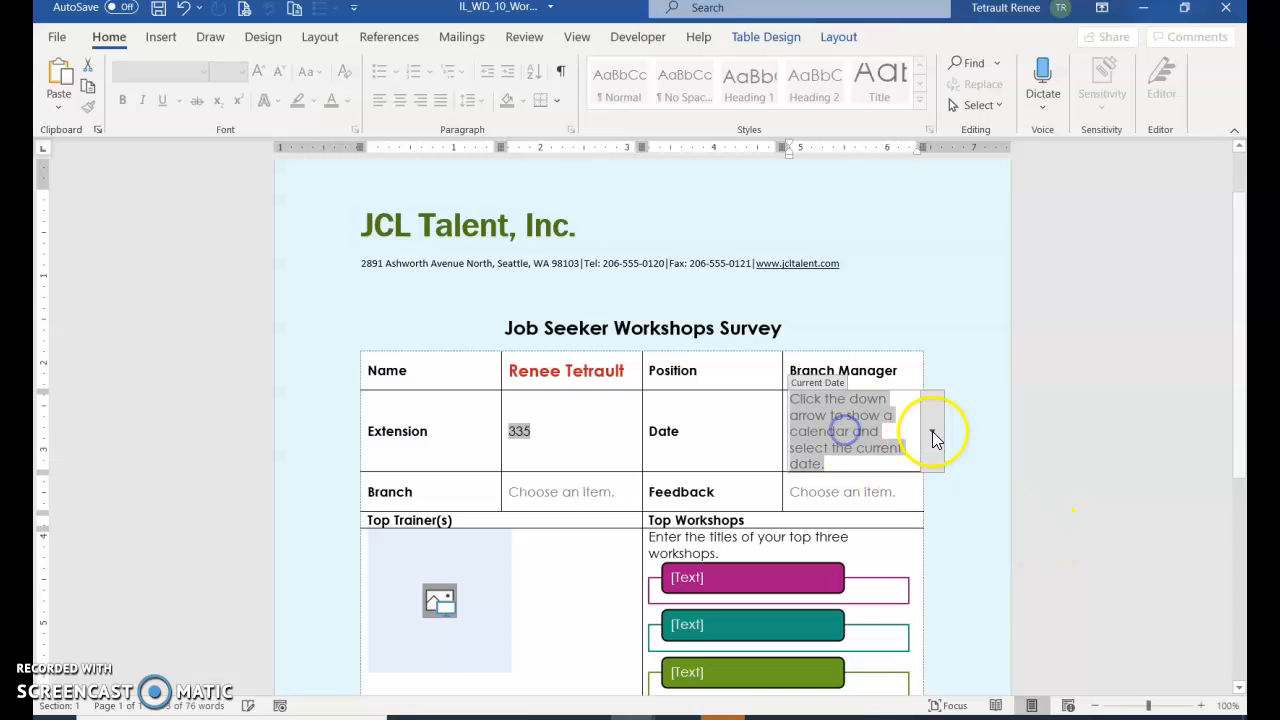
left_click(932, 435)
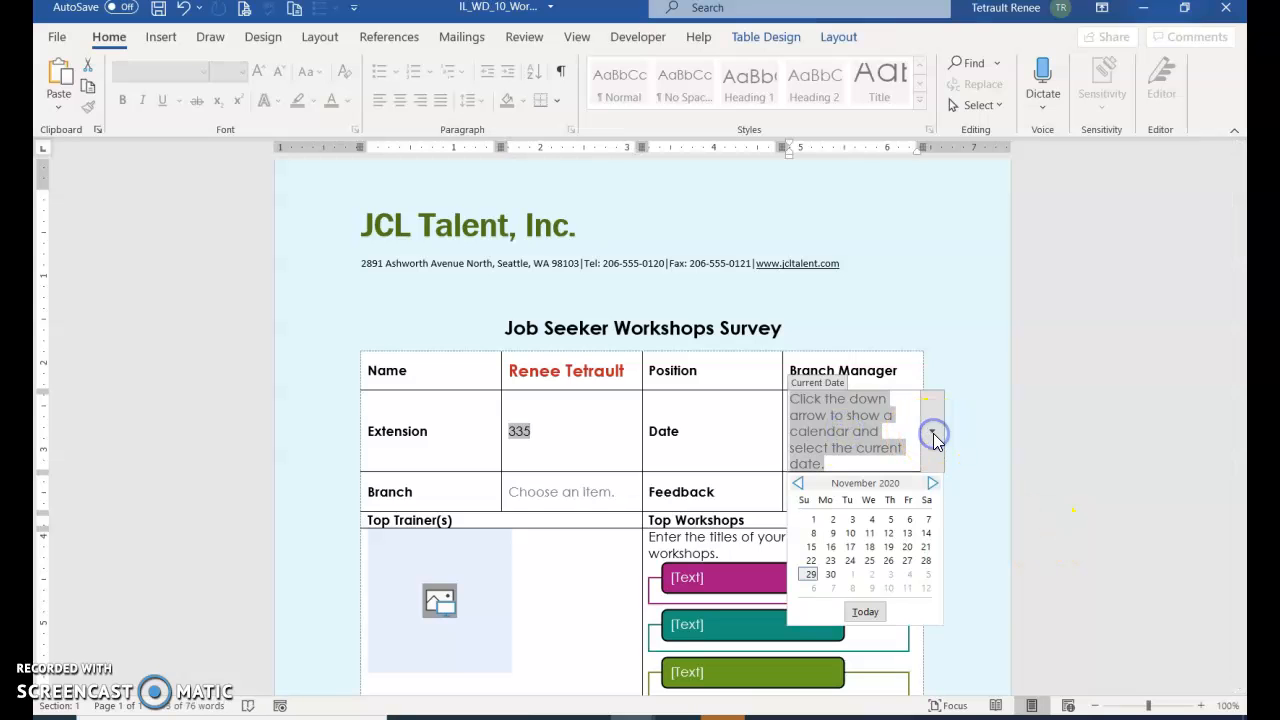
left_click(810, 574)
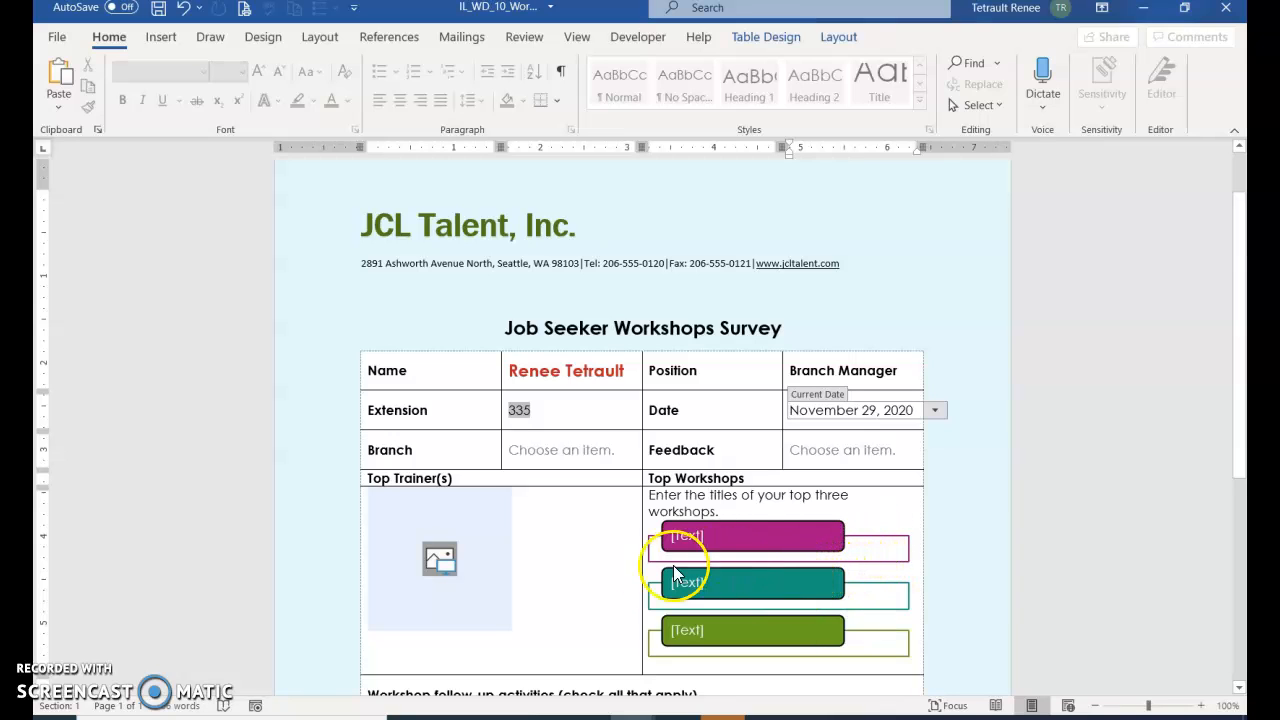
Choose Chicago, USA from the Branch drop-down list
left_click(560, 449)
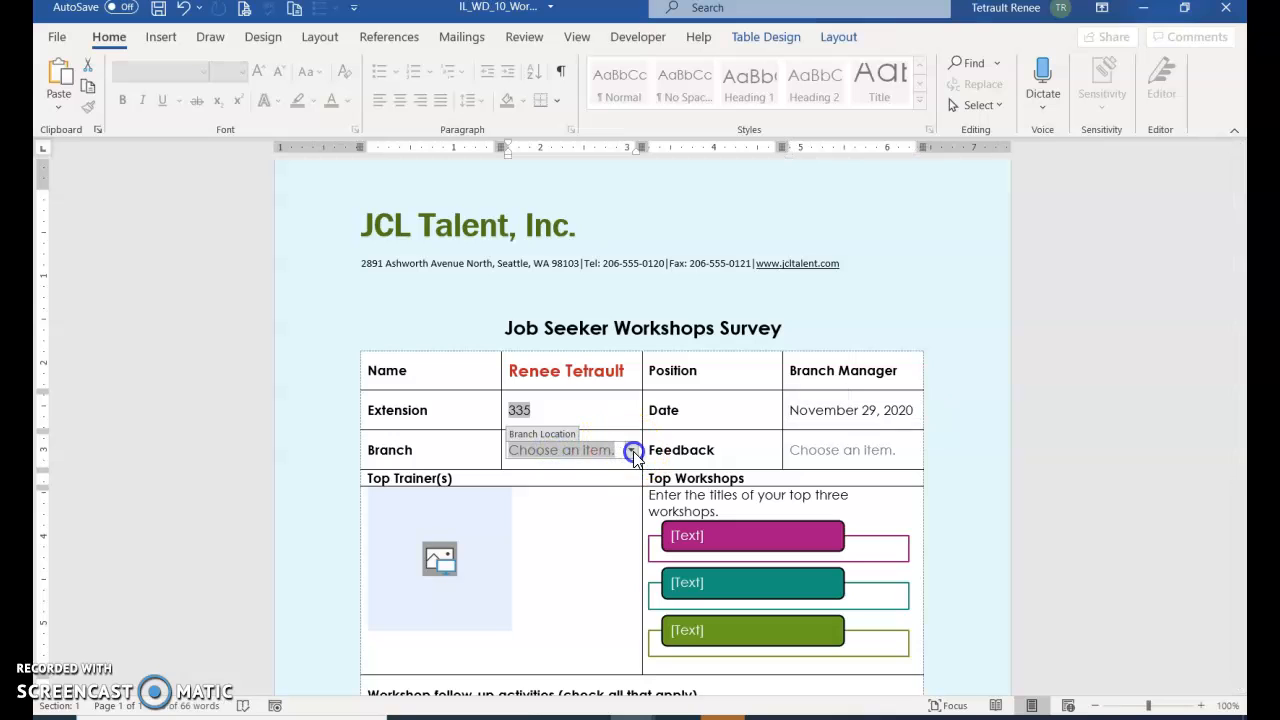
left_click(631, 449)
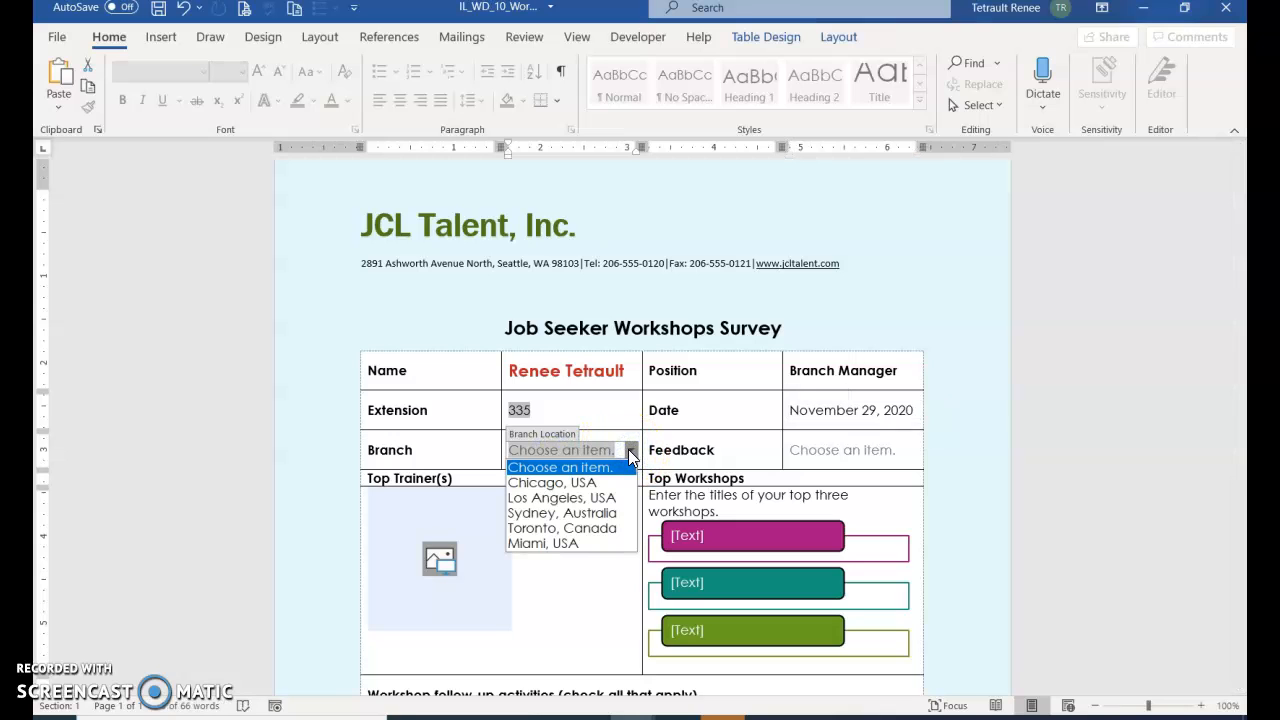
left_click(552, 482)
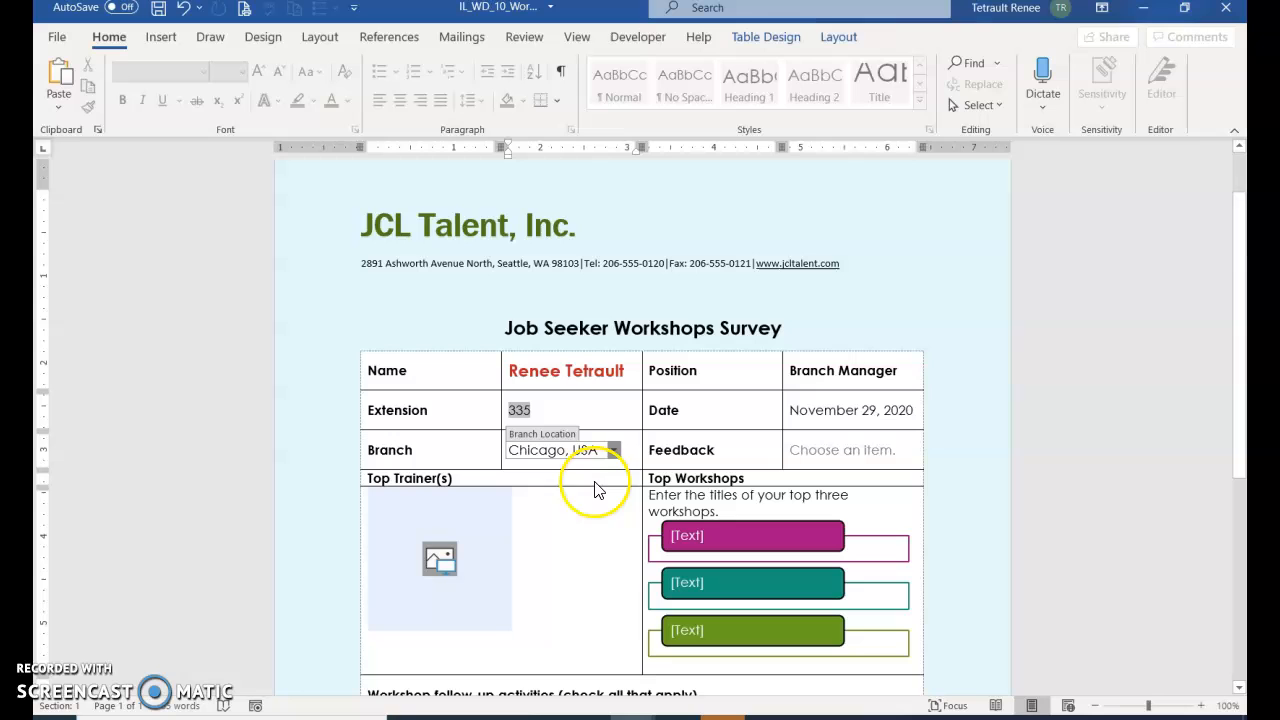
mouse_move(715, 478)
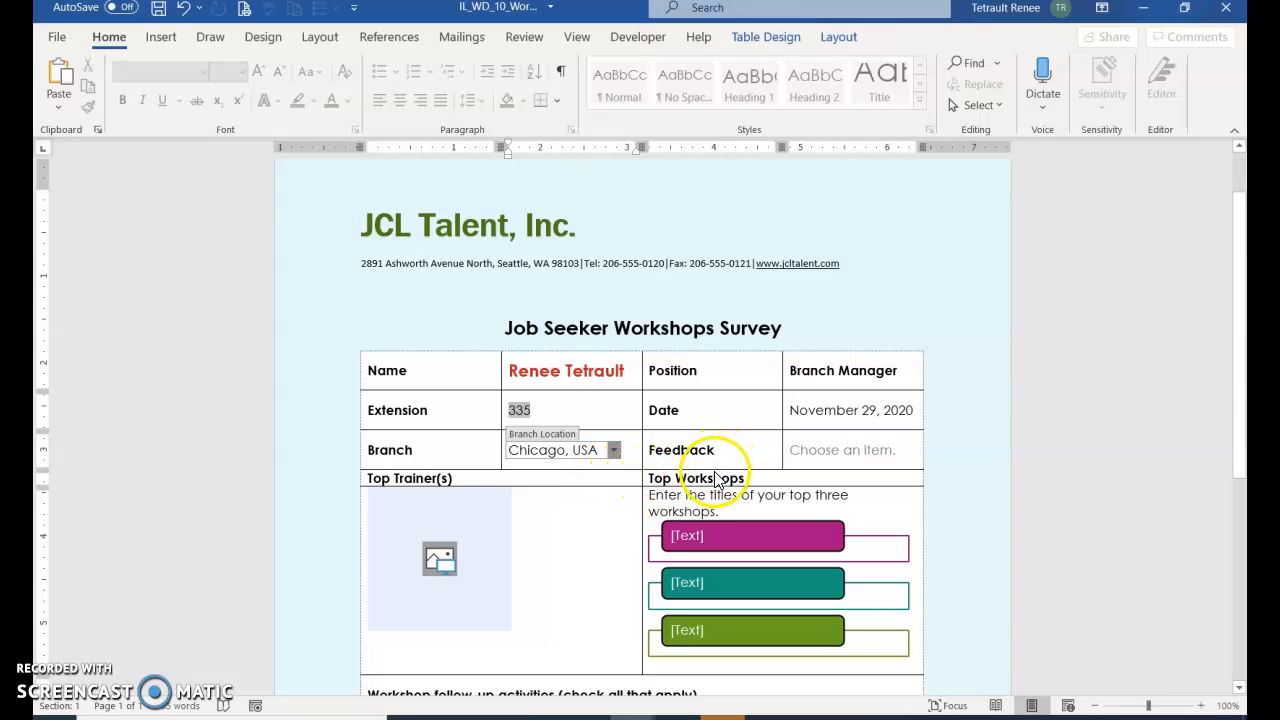
mouse_move(895, 472)
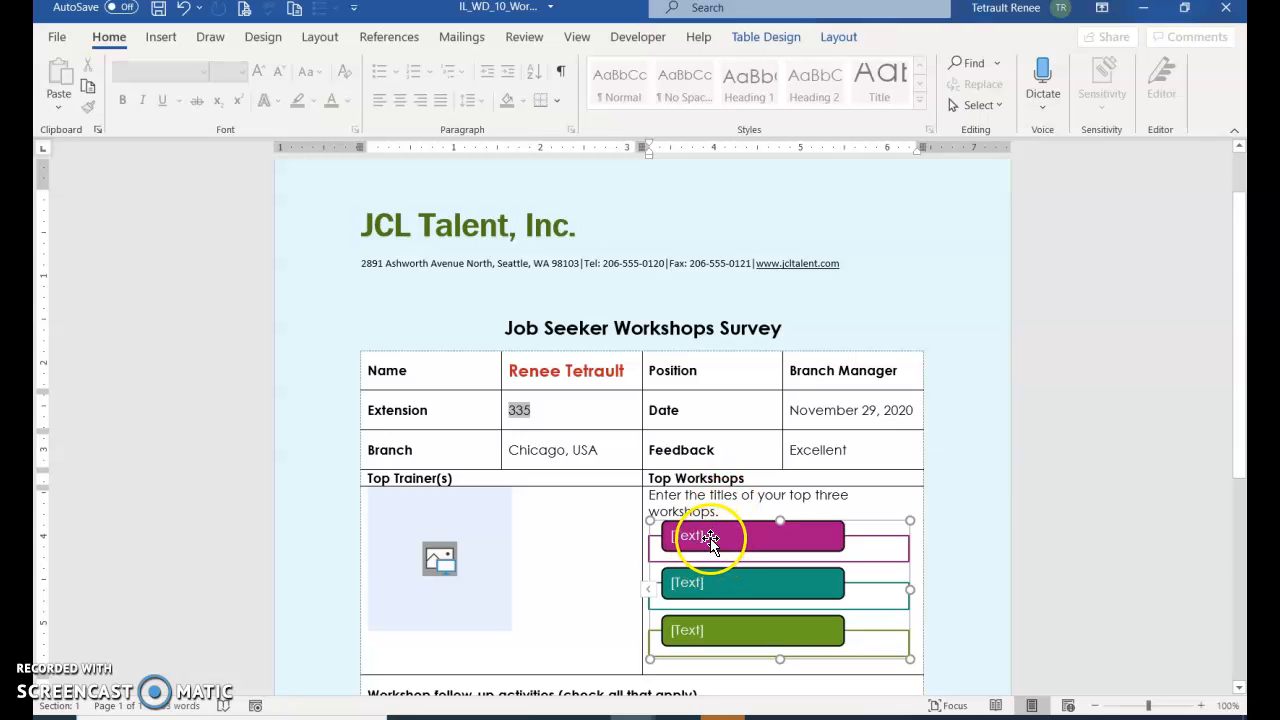
mouse_move(710, 545)
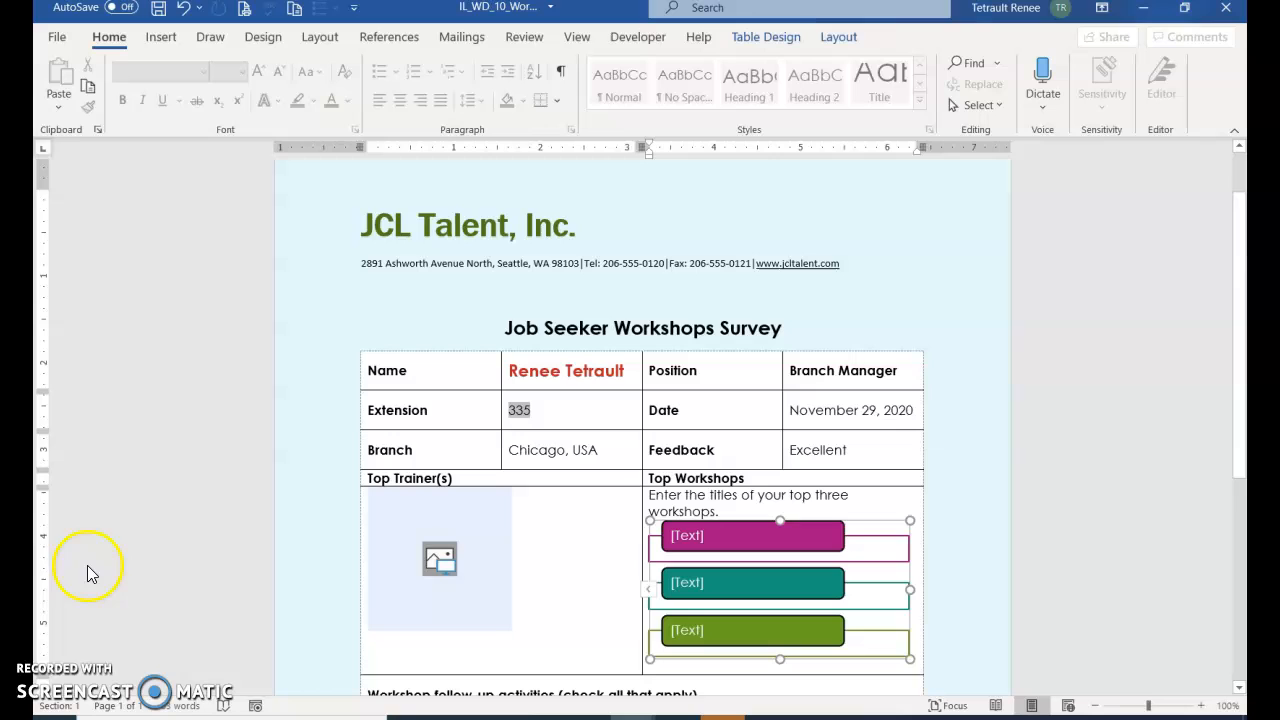
mouse_move(500, 485)
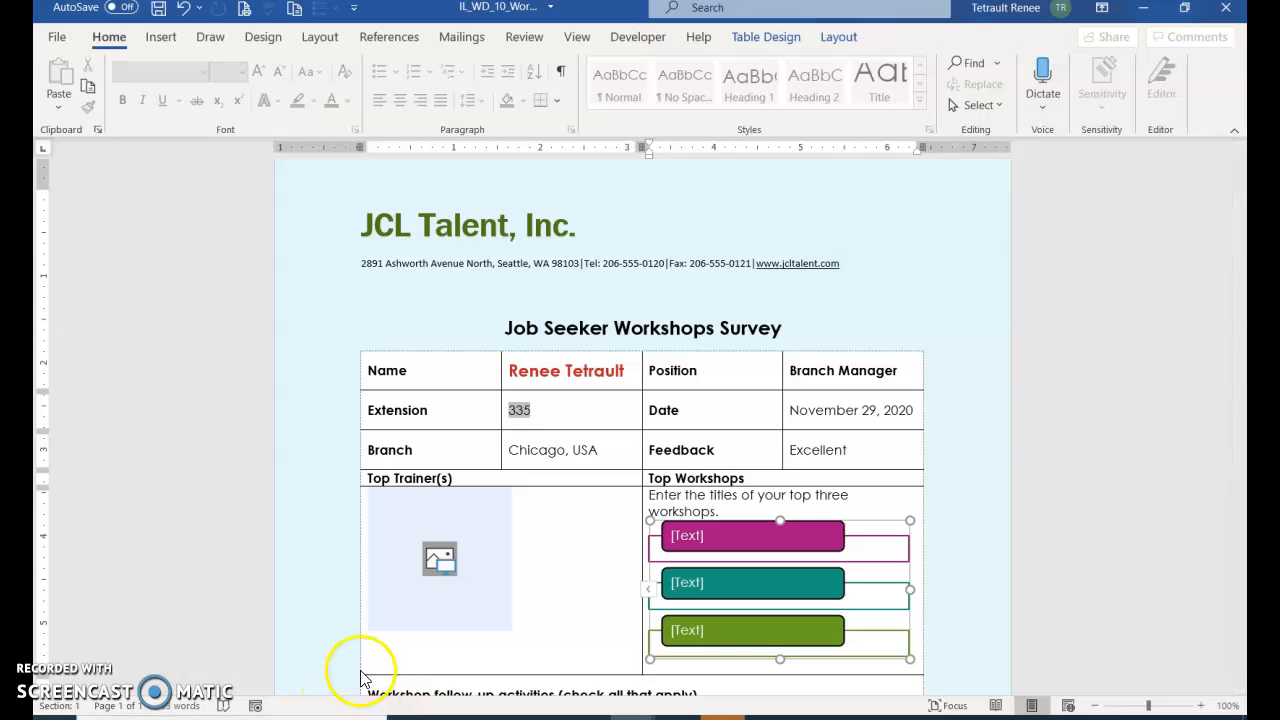
Insert Support_WD_10_Trainer1 from Desktop > ABC 2 into the Top Trainer(s) picture control
left_click(440, 558)
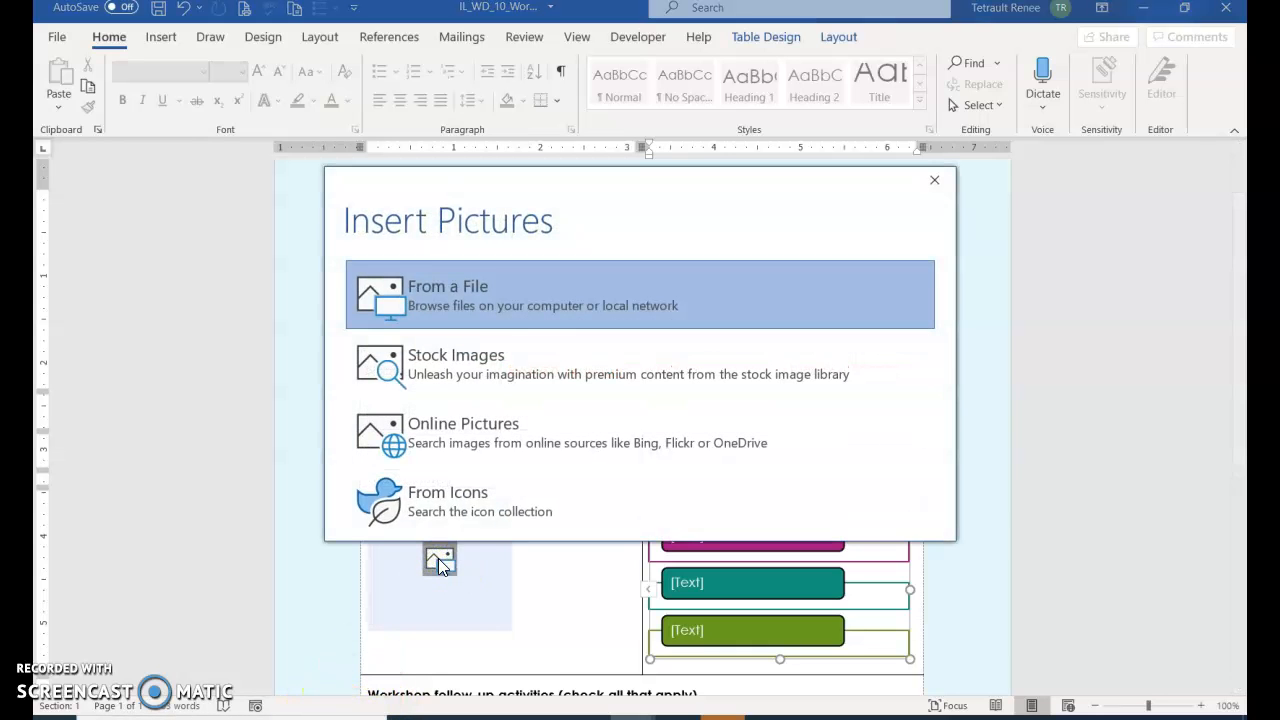
left_click(640, 295)
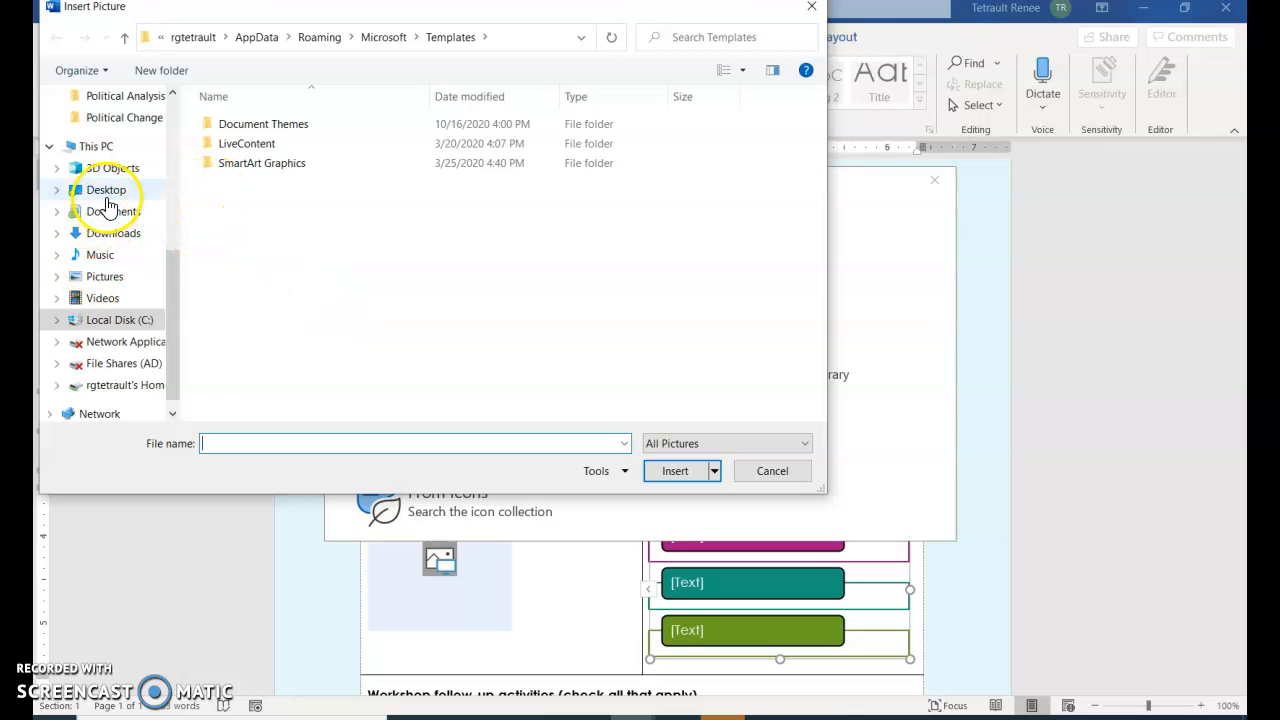
left_click(105, 190)
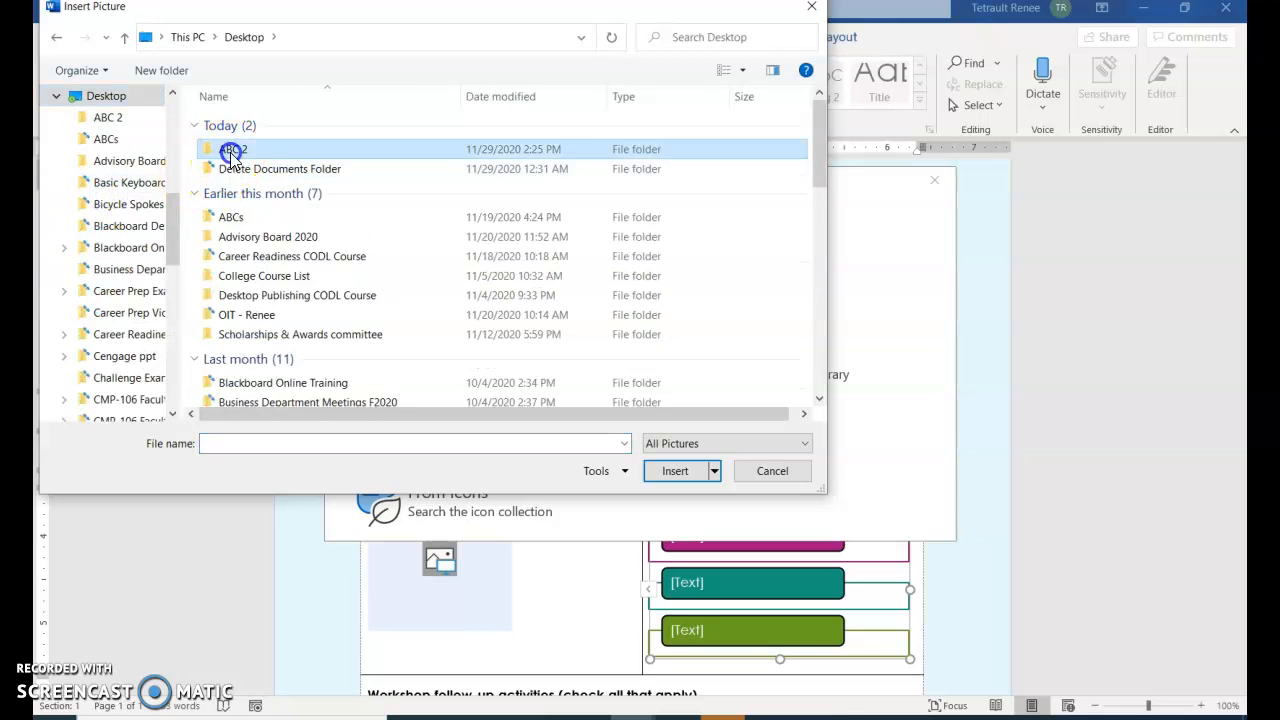
double_click(232, 148)
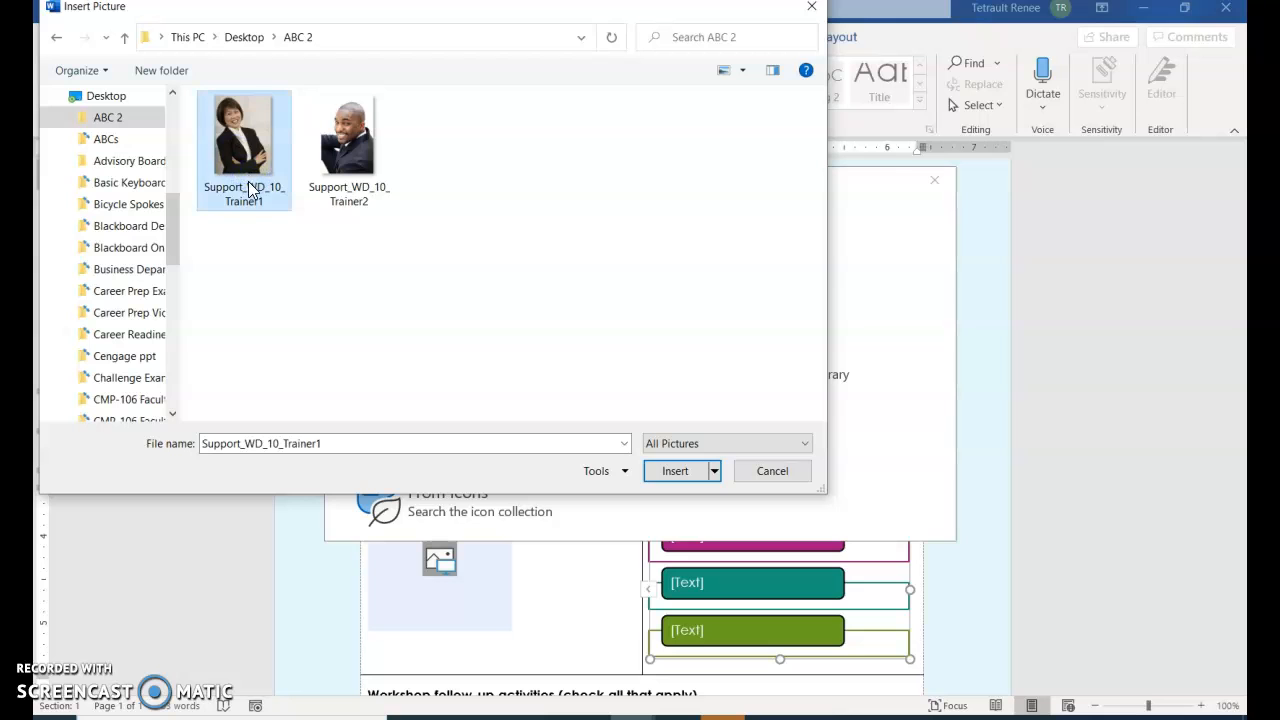
left_click(675, 471)
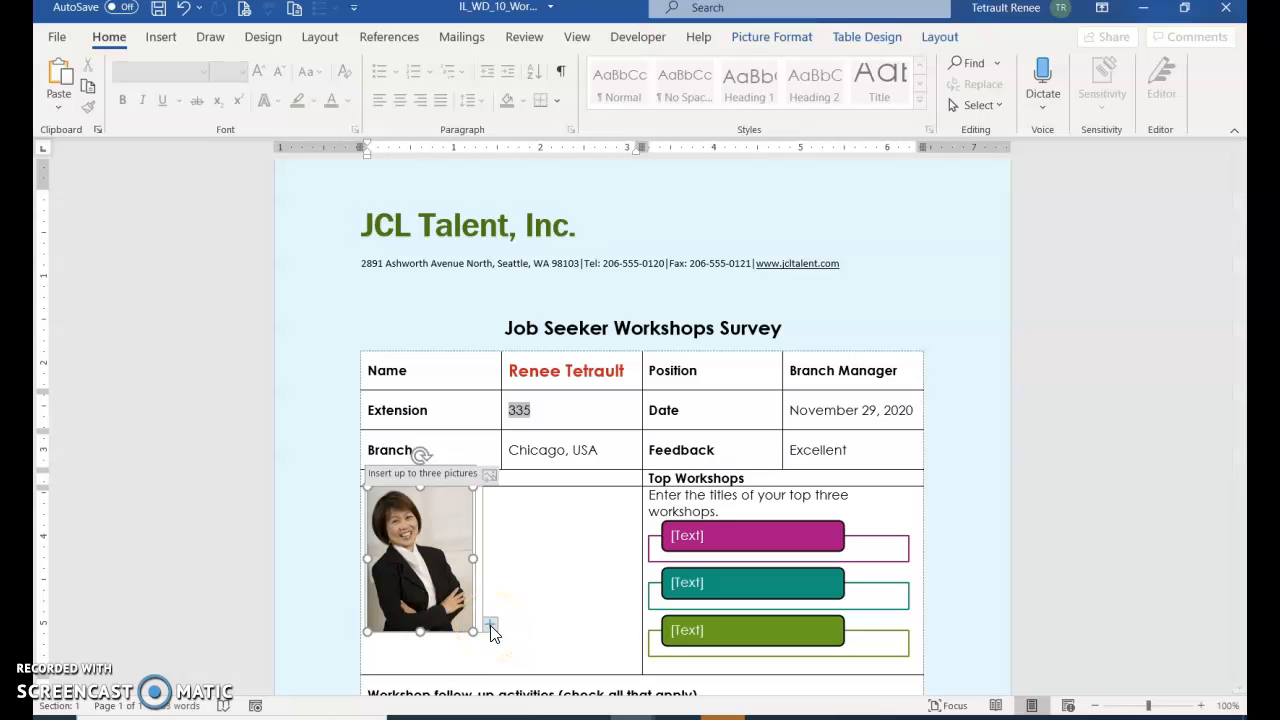
Insert Support_WD_10_Trainer2 into the second trainer picture slot below the first
scroll("down", 3)
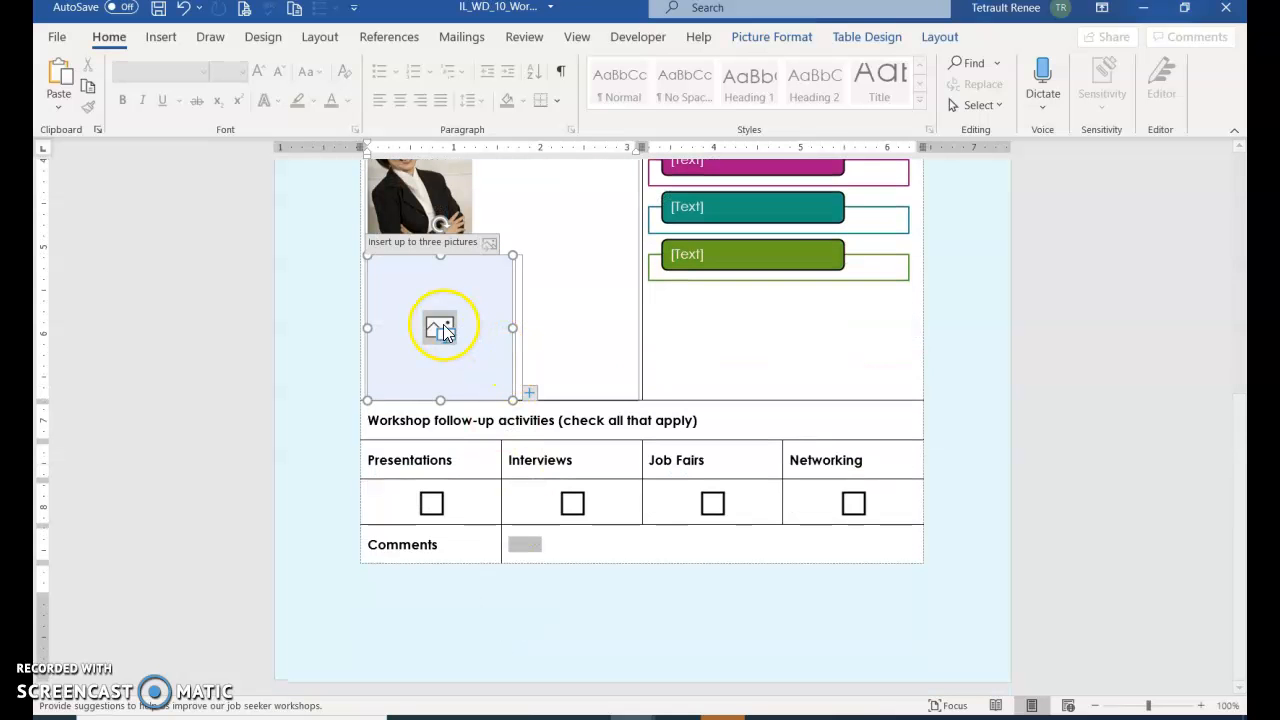
left_click(440, 327)
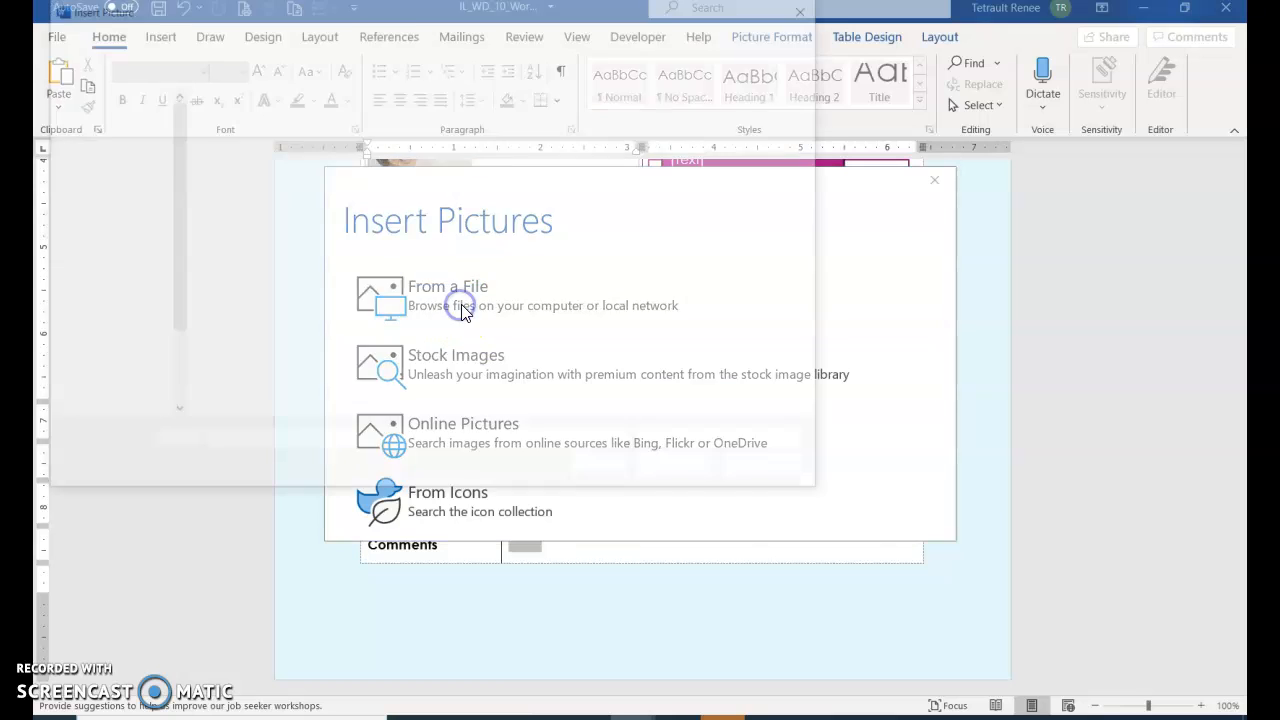
left_click(447, 295)
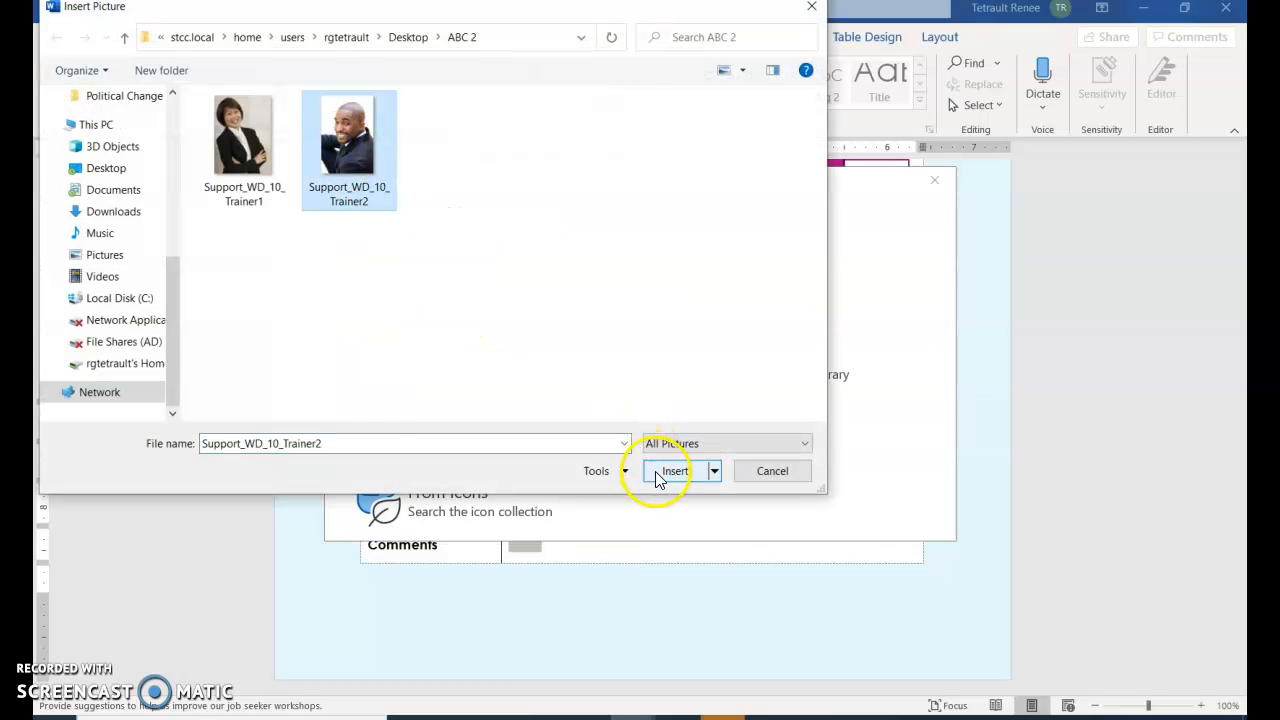
left_click(674, 471)
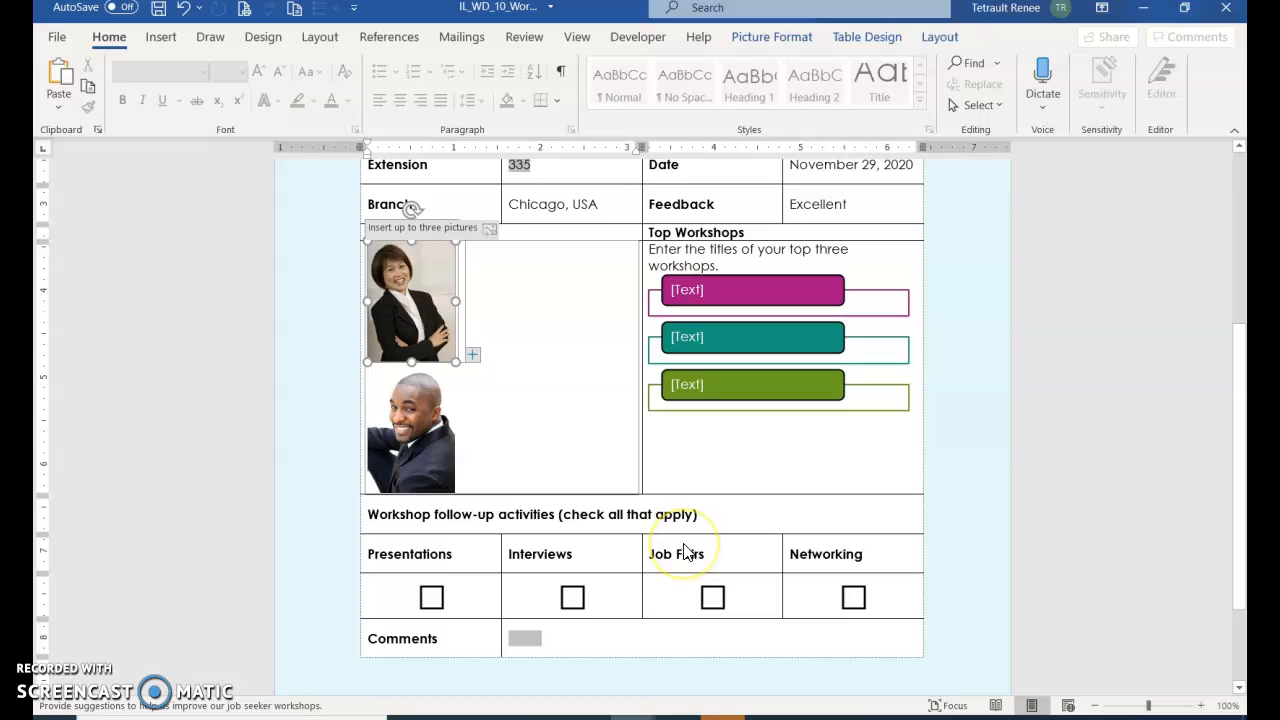
mouse_move(678, 558)
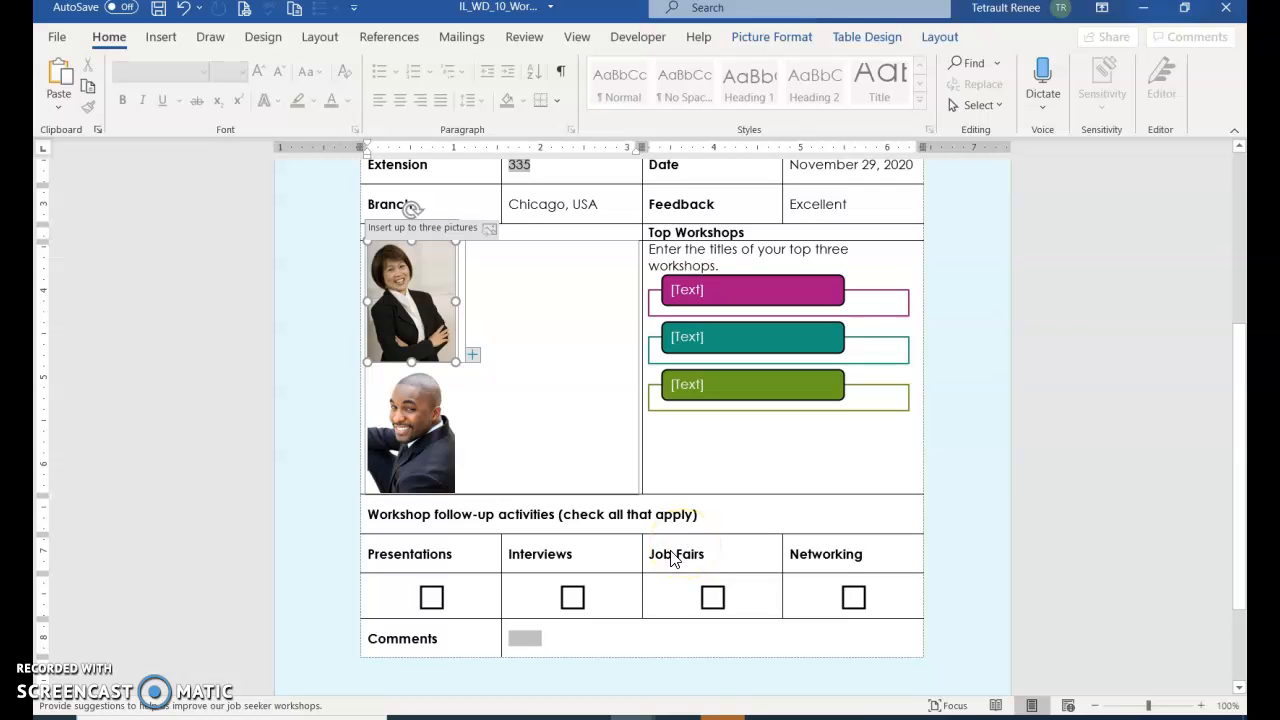
mouse_move(647, 569)
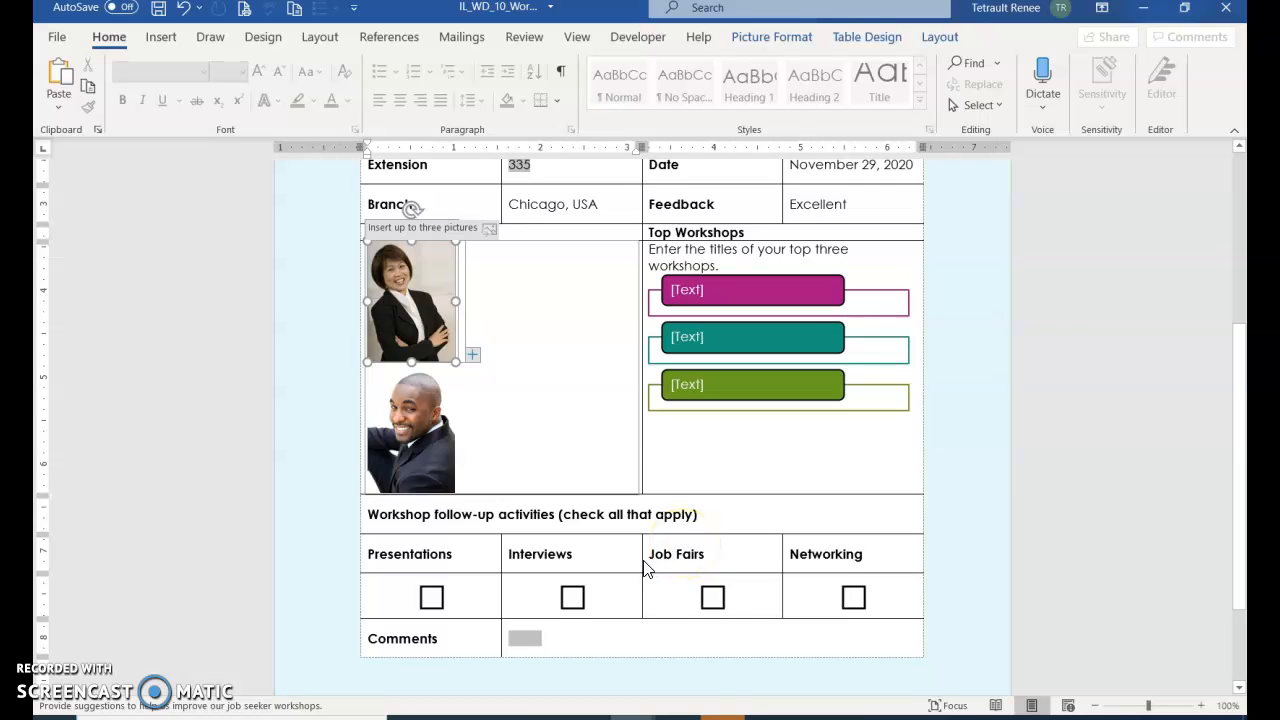
left_click(765, 289)
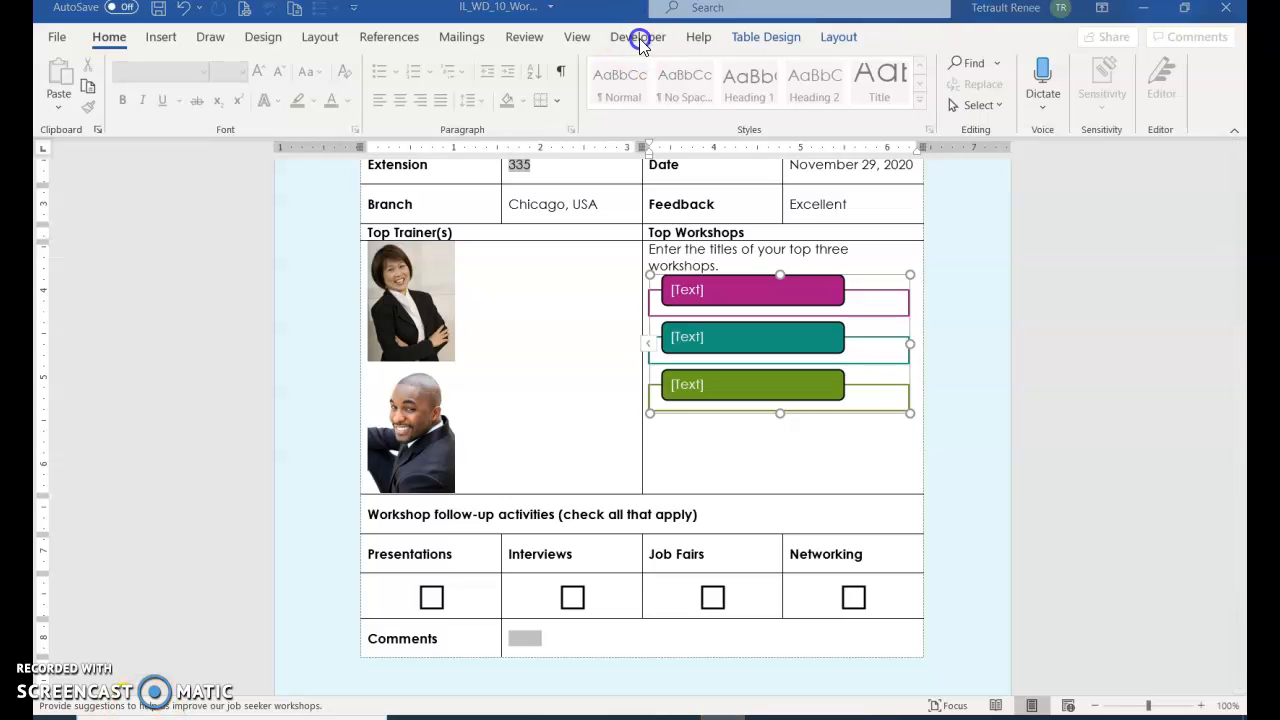
Stop form protection in Restrict Editing using the password
left_click(638, 37)
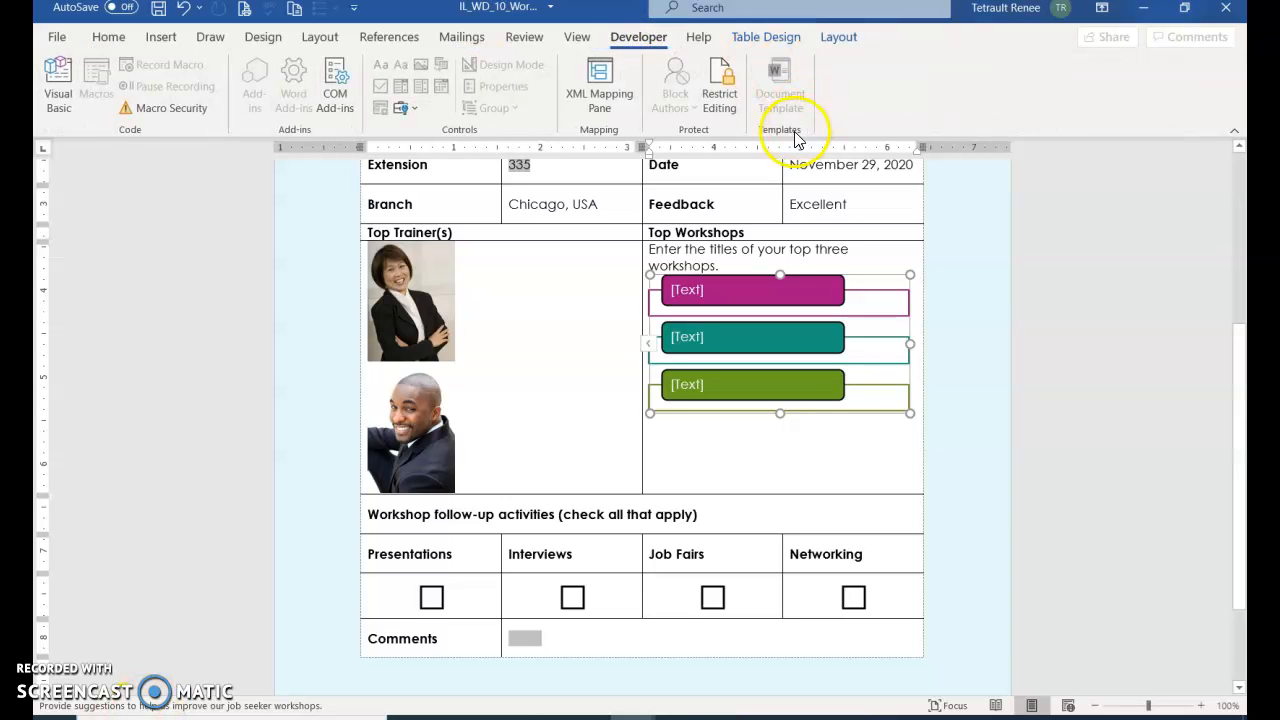
left_click(719, 85)
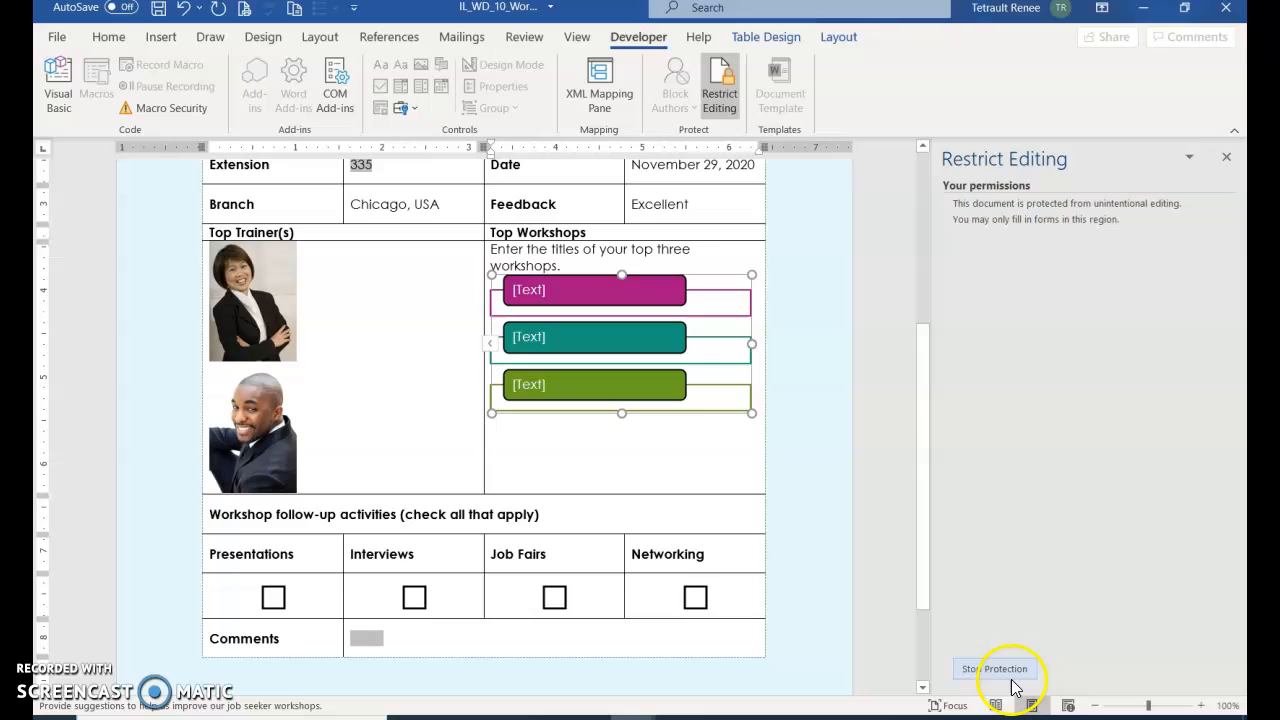
left_click(994, 668)
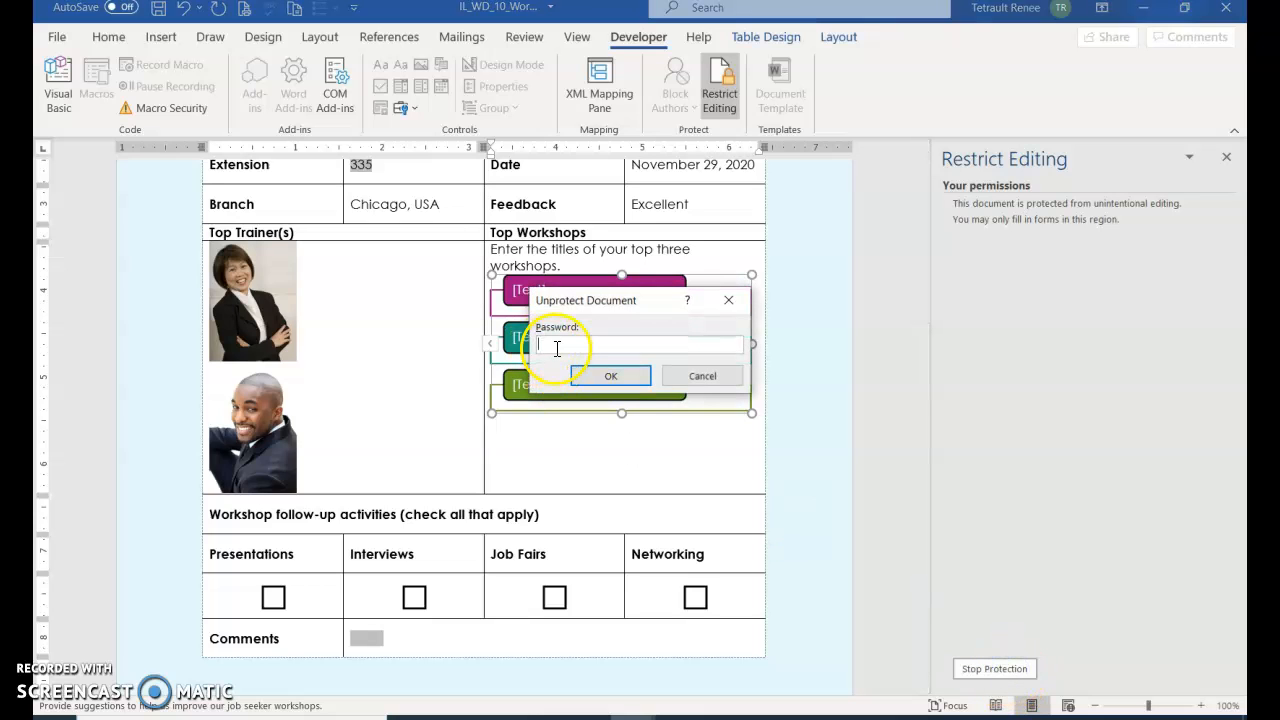
type("password")
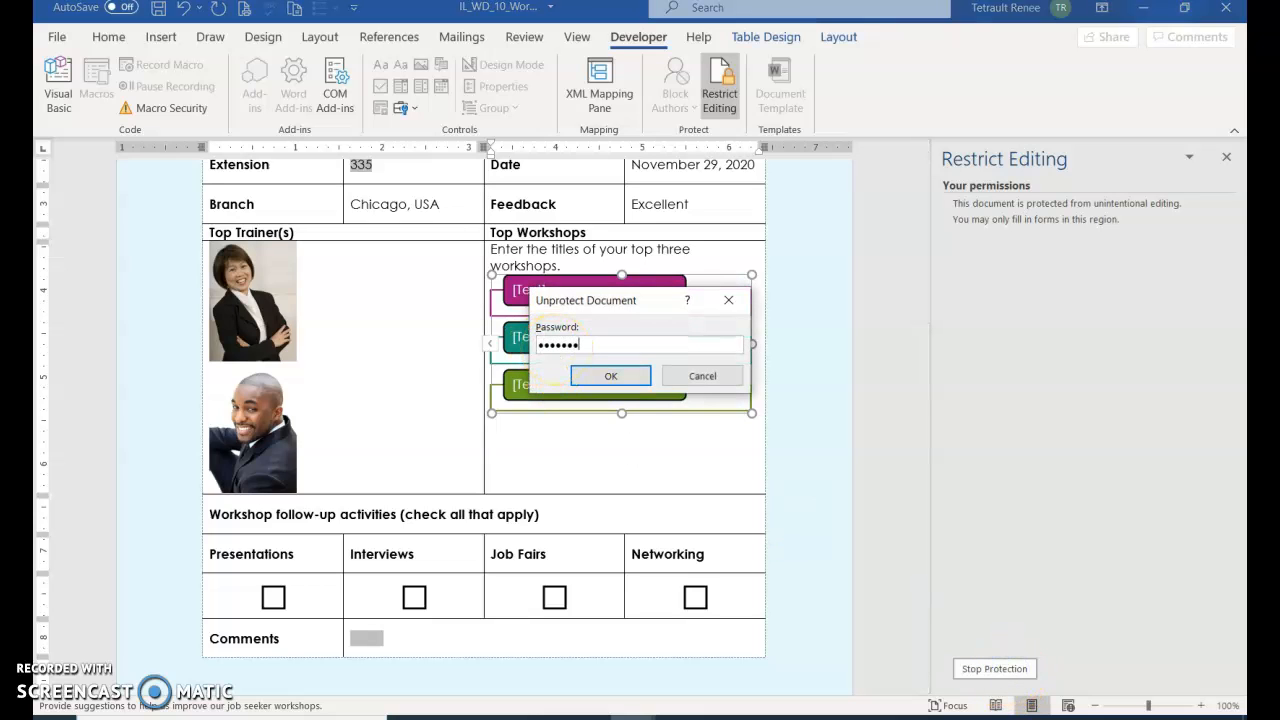
left_click(610, 375)
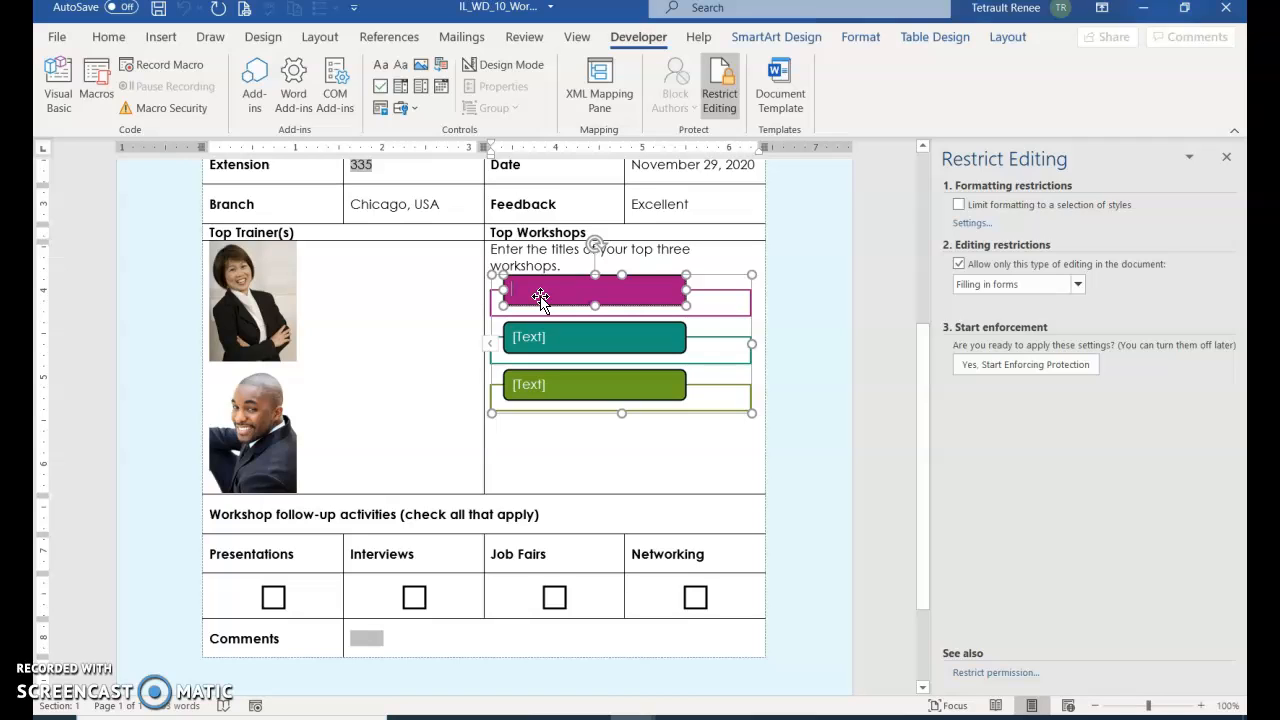
Type Resume Building, Networking and Interview Skills into the three SmartArt workshop shapes
type("Resume")
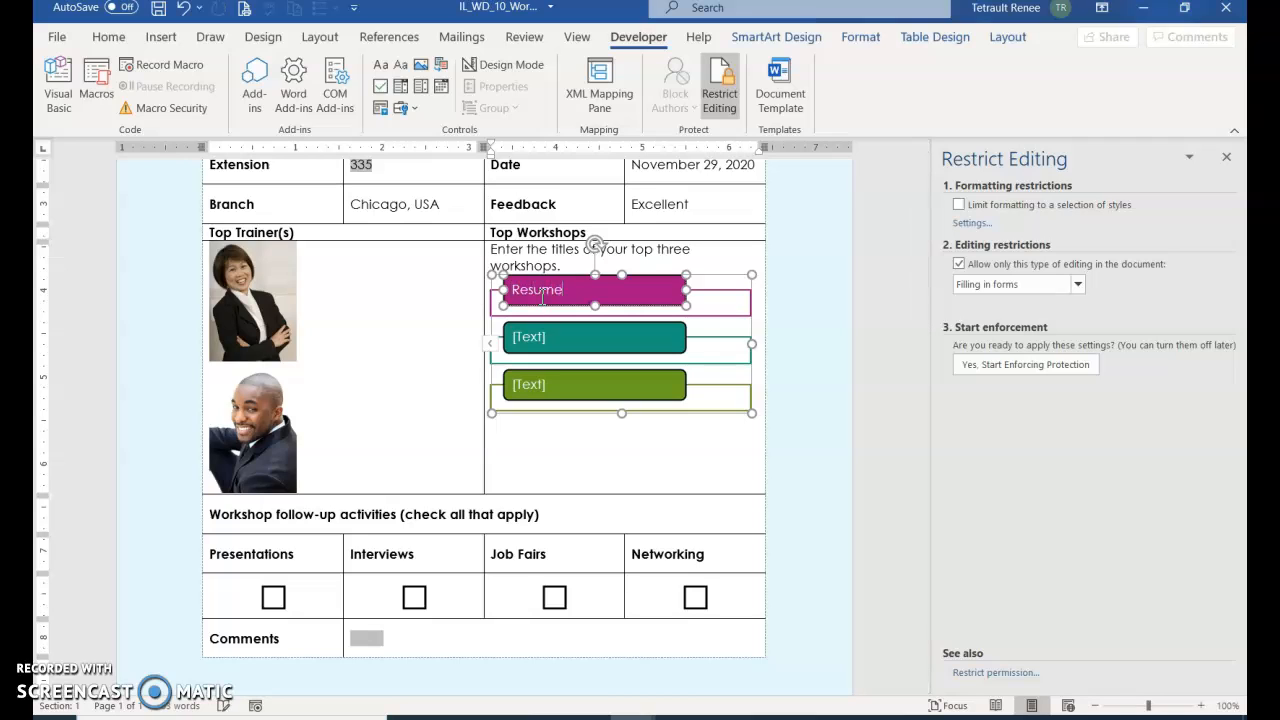
type("Building")
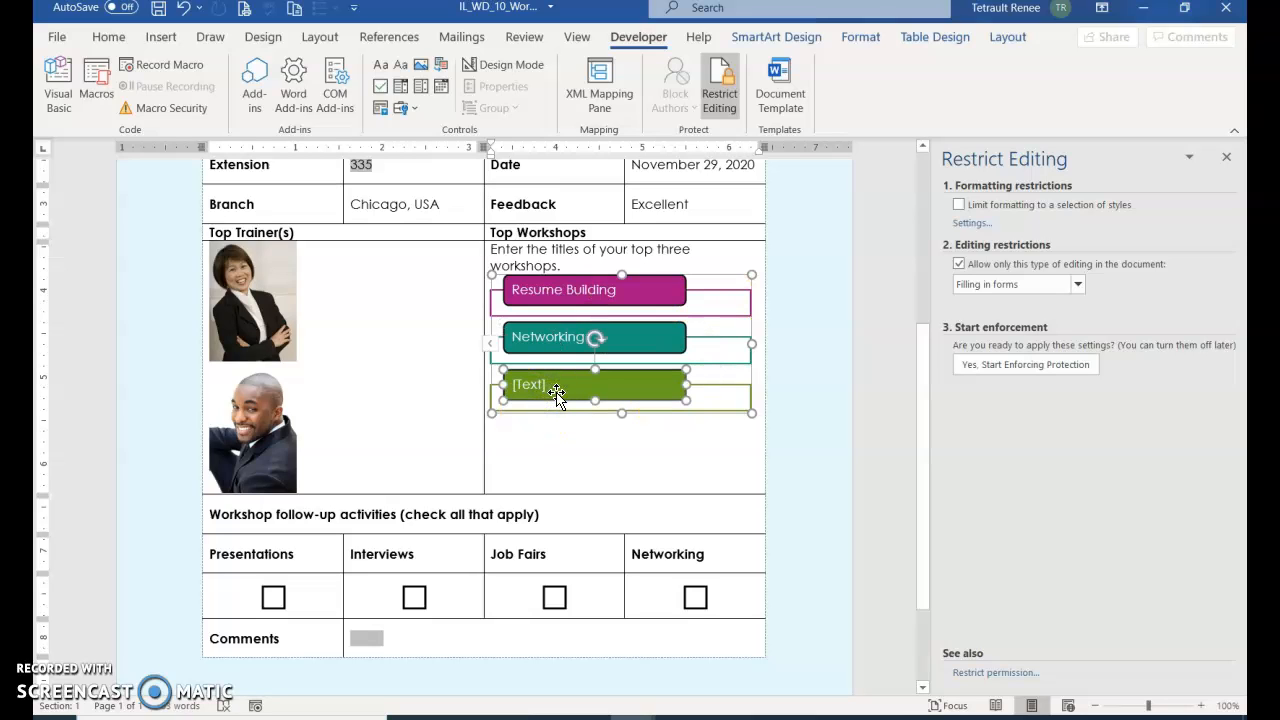
type("Interview Skills")
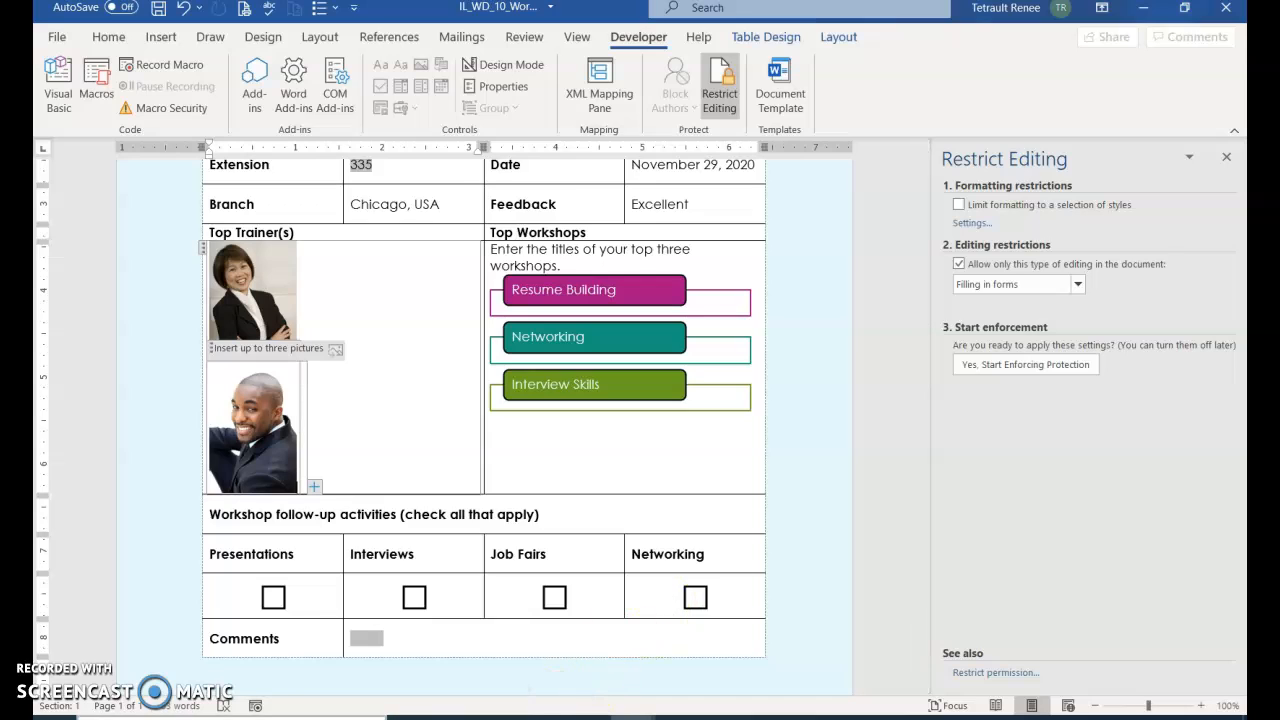
Check the Presentations and Job Fairs activity boxes
left_click(273, 597)
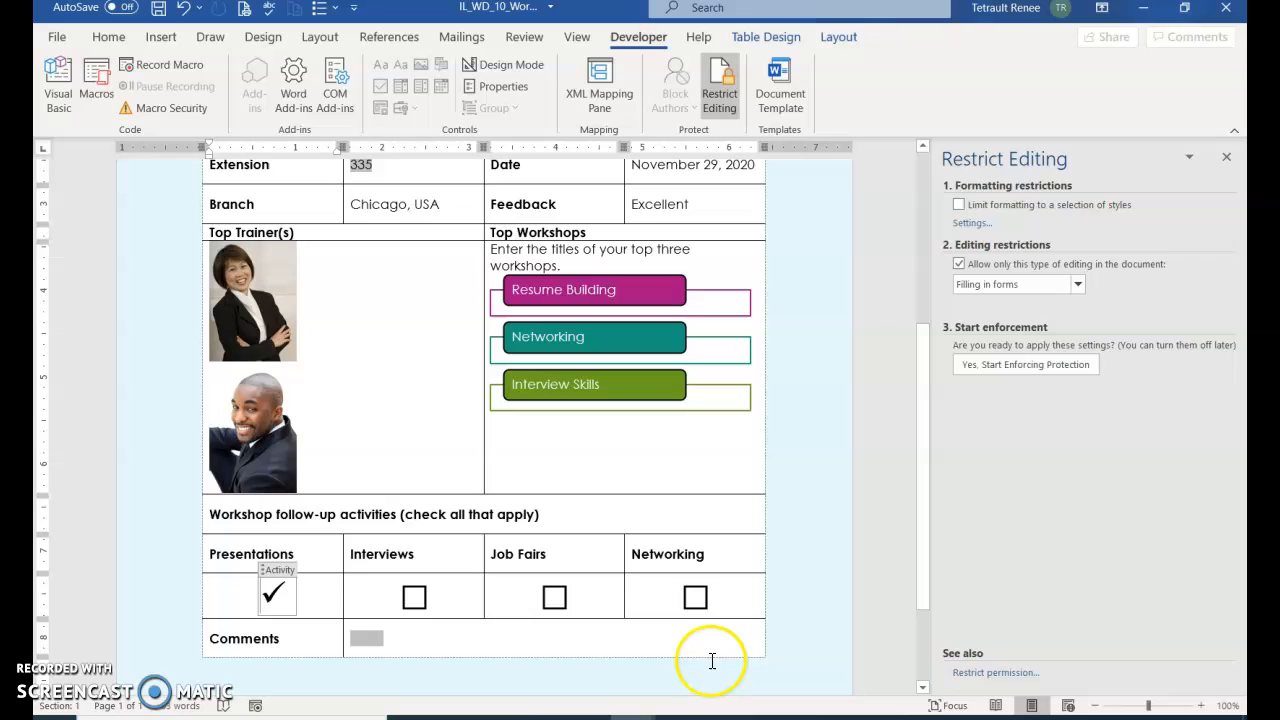
left_click(554, 597)
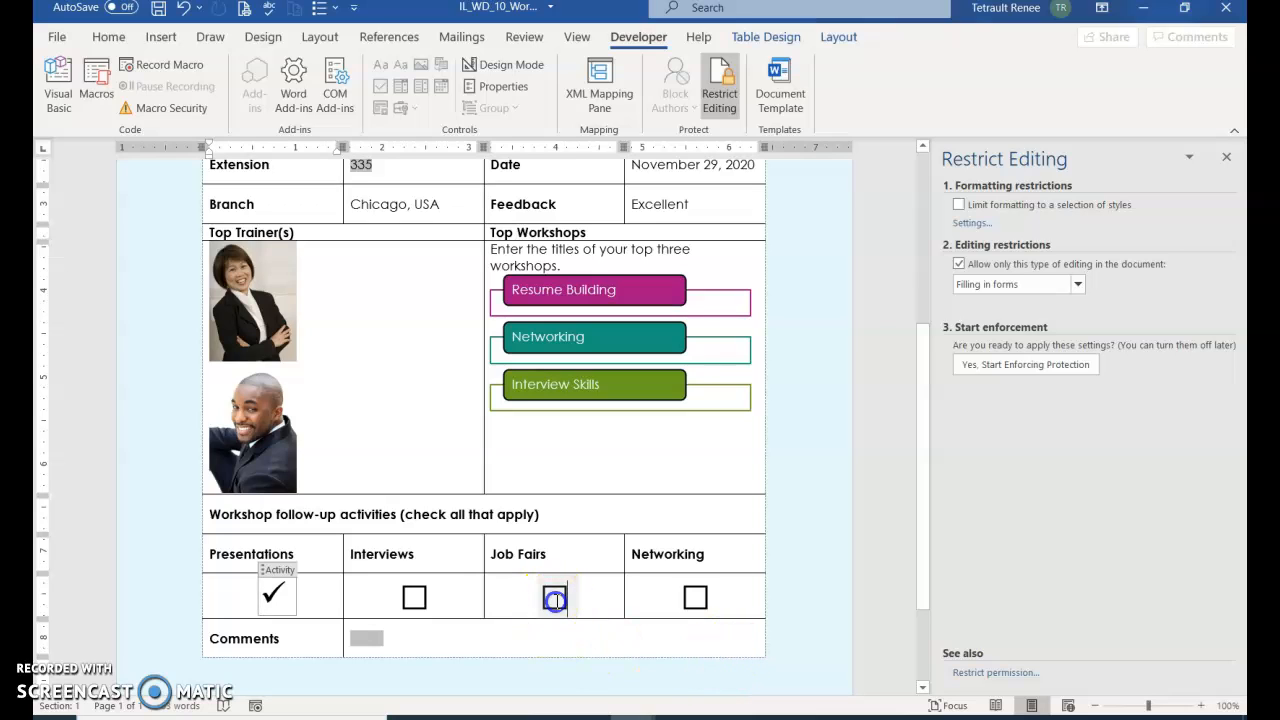
left_click(555, 597)
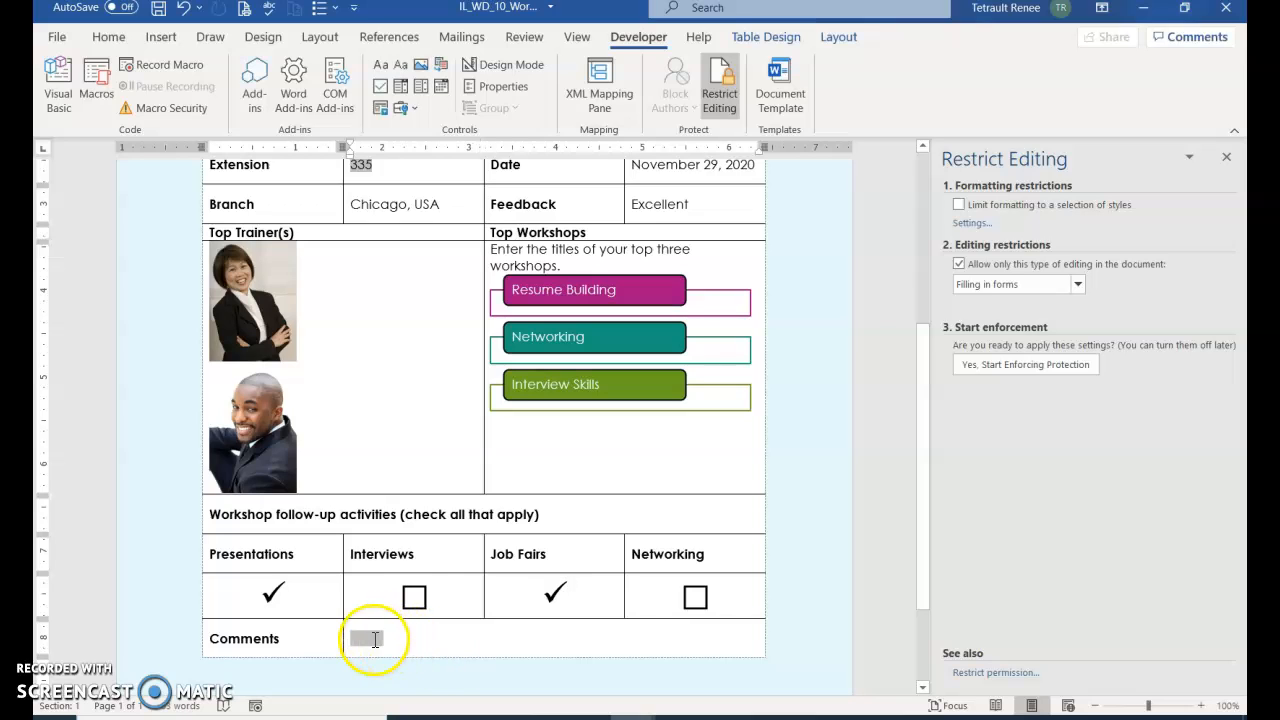
Enter 'Many participants have asked for more training in using social media to find jobs.' in Comments
left_click(366, 639)
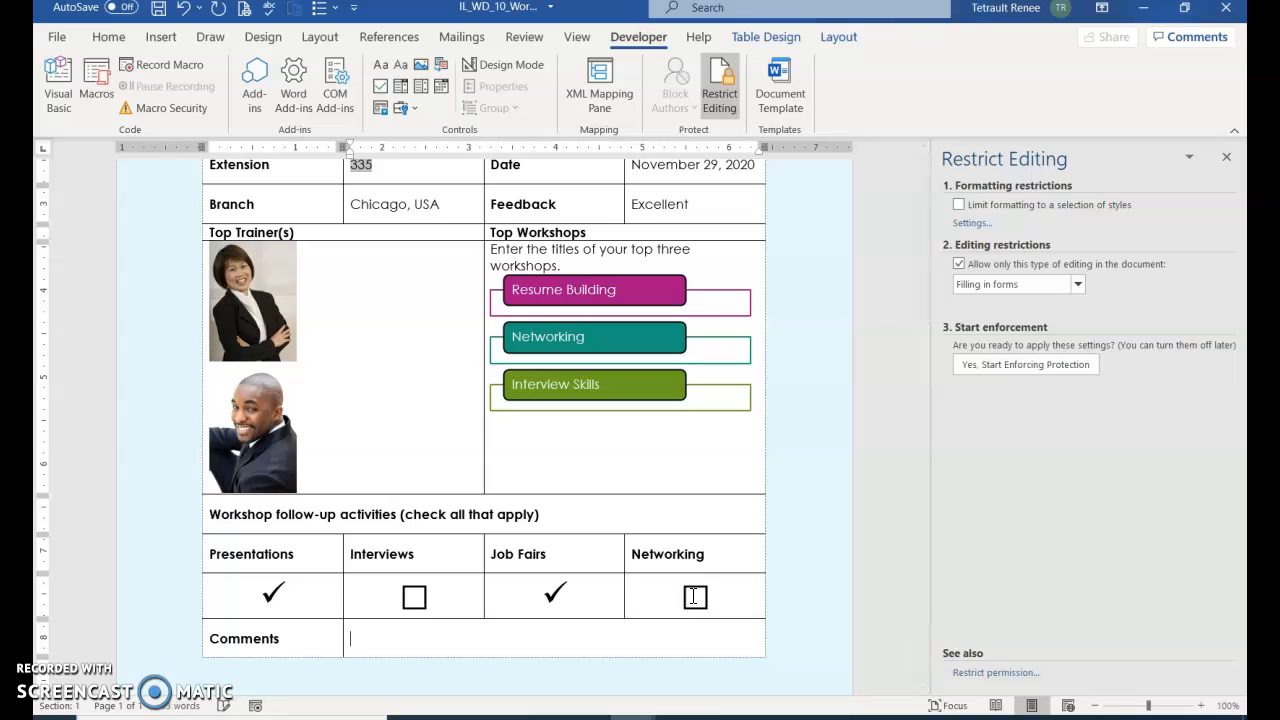
type("MANY")
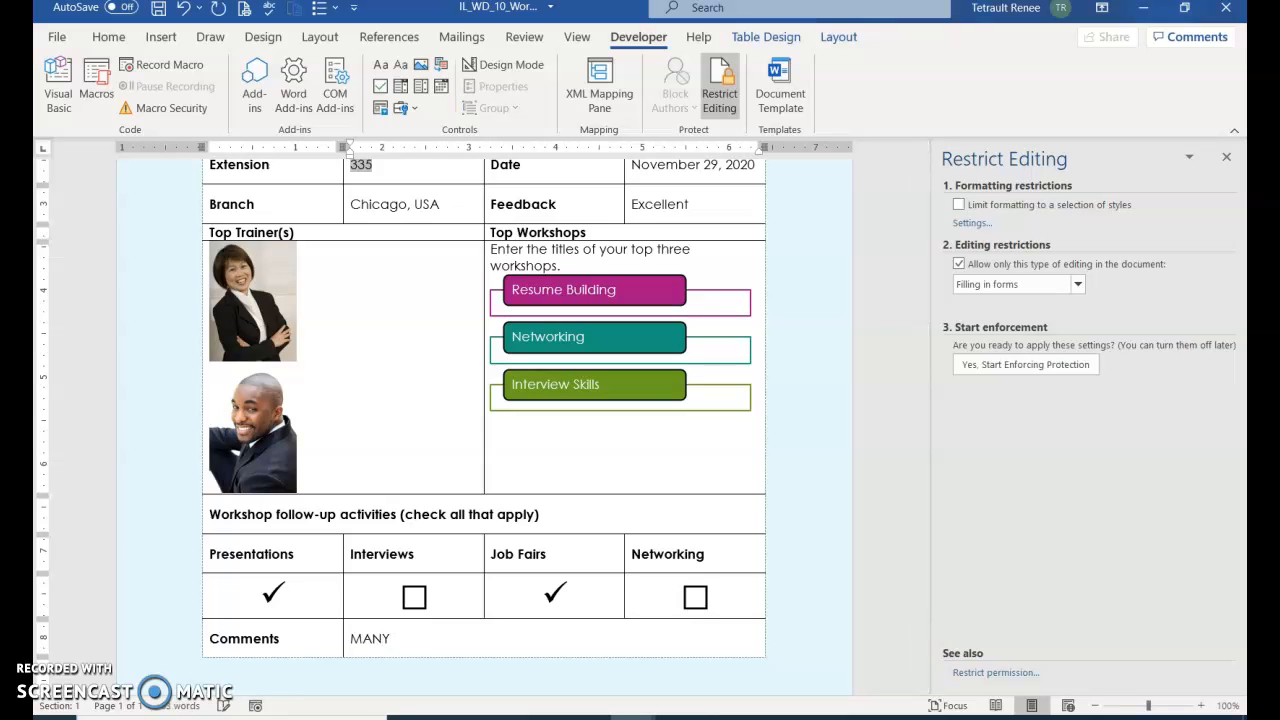
type("PARTICIPANTS")
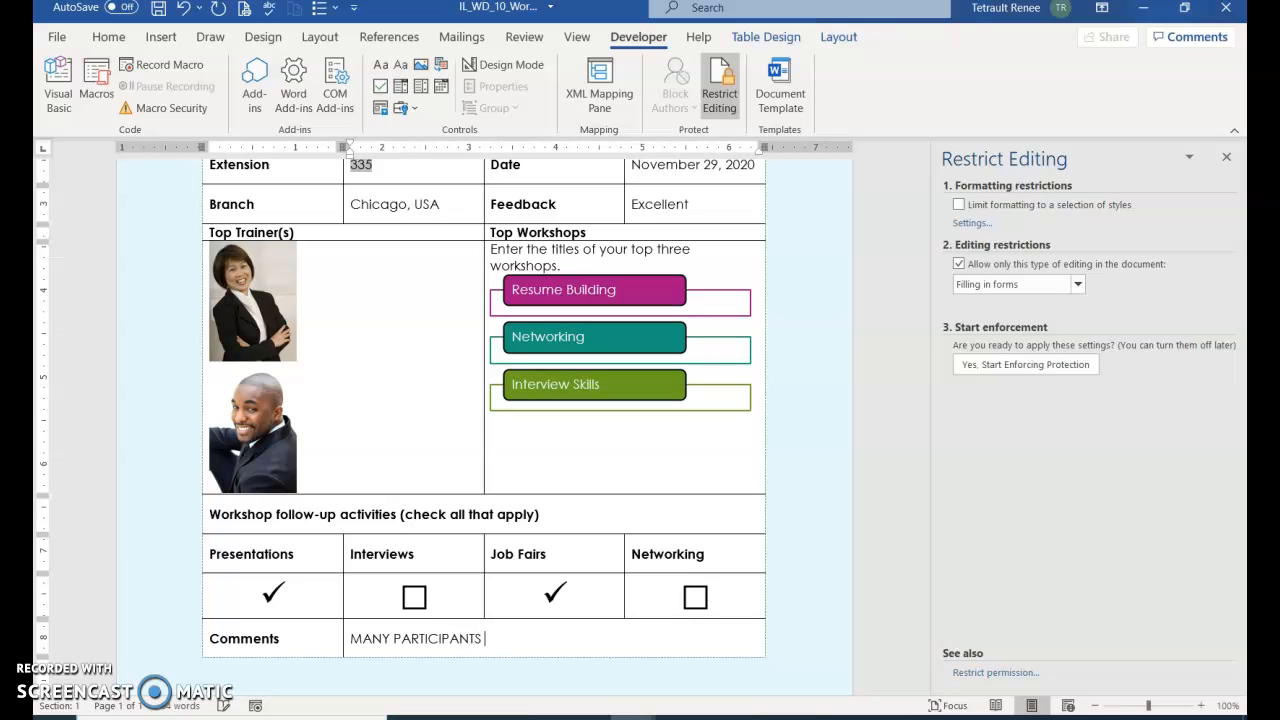
type("HAVE ASKED FOR M")
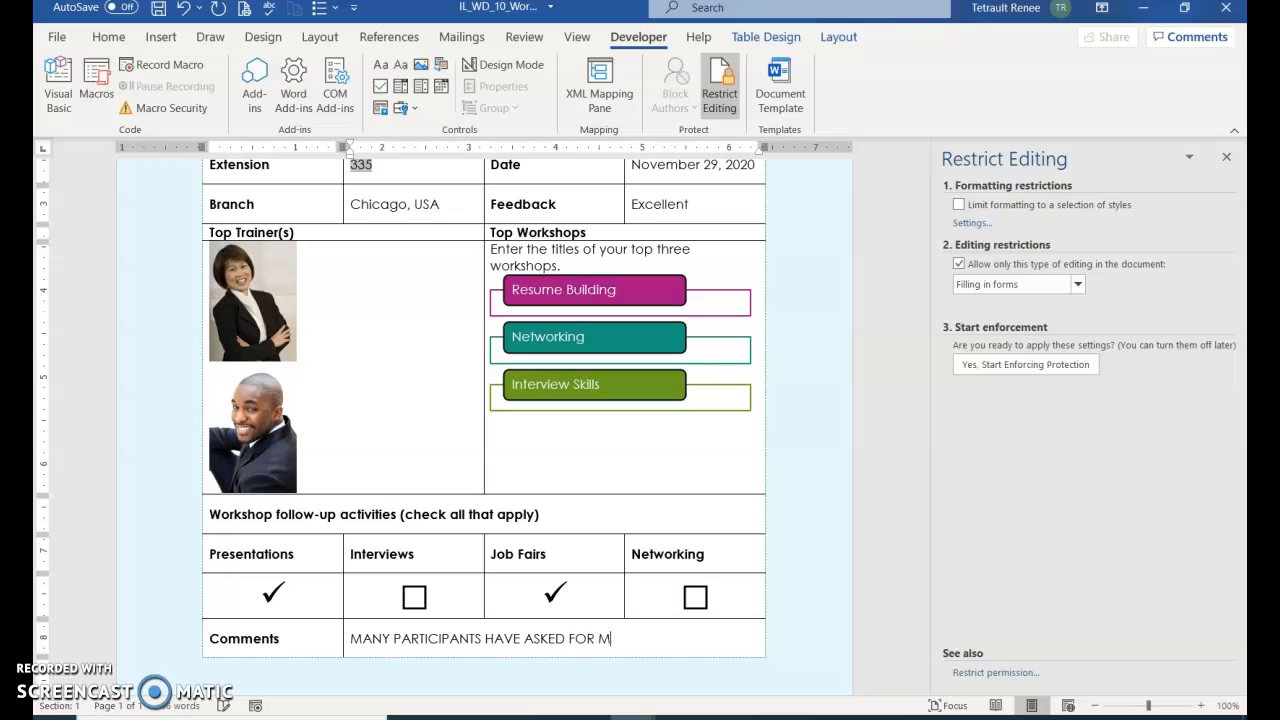
type("ORE TRAINING IN")
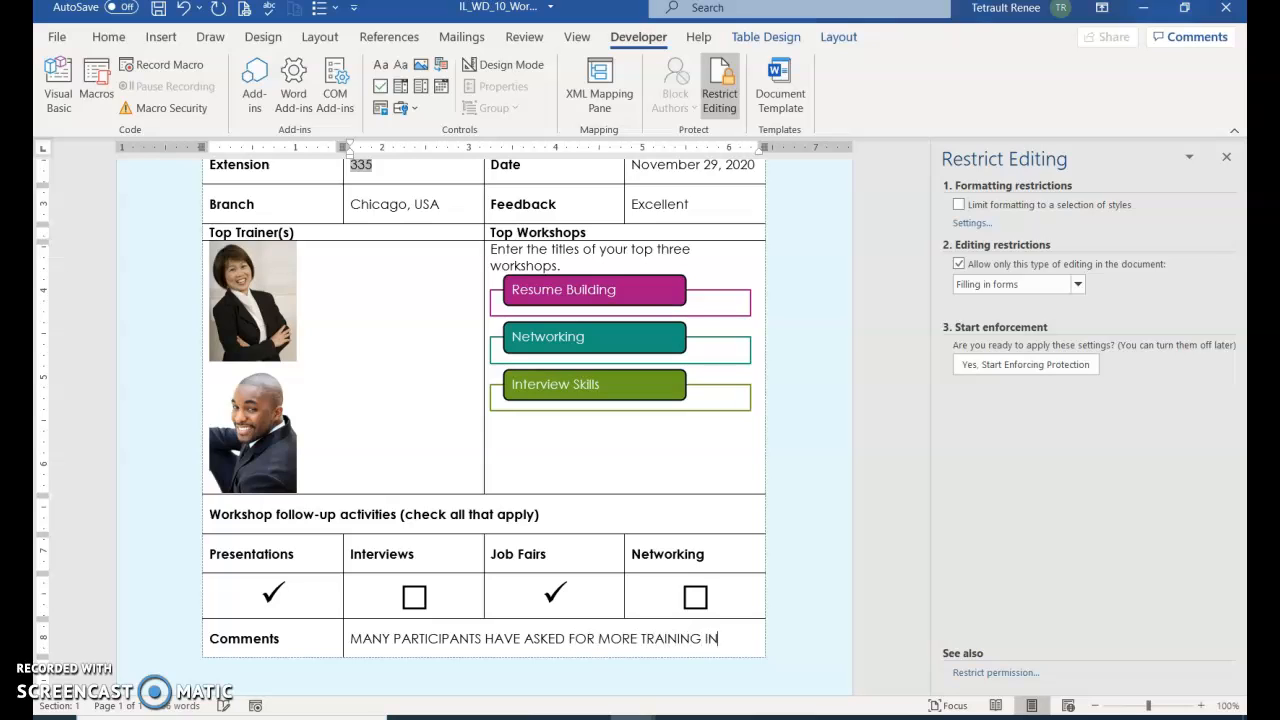
type("USING SOCI")
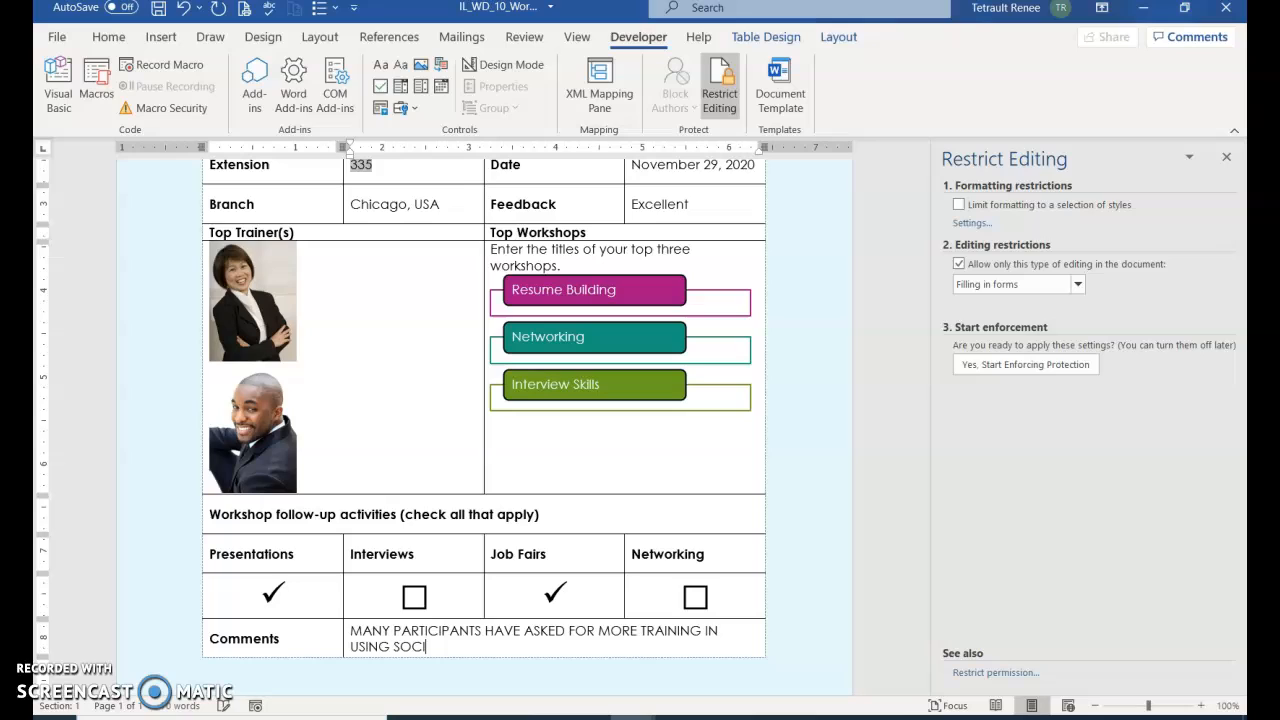
type("AL MEDIA T")
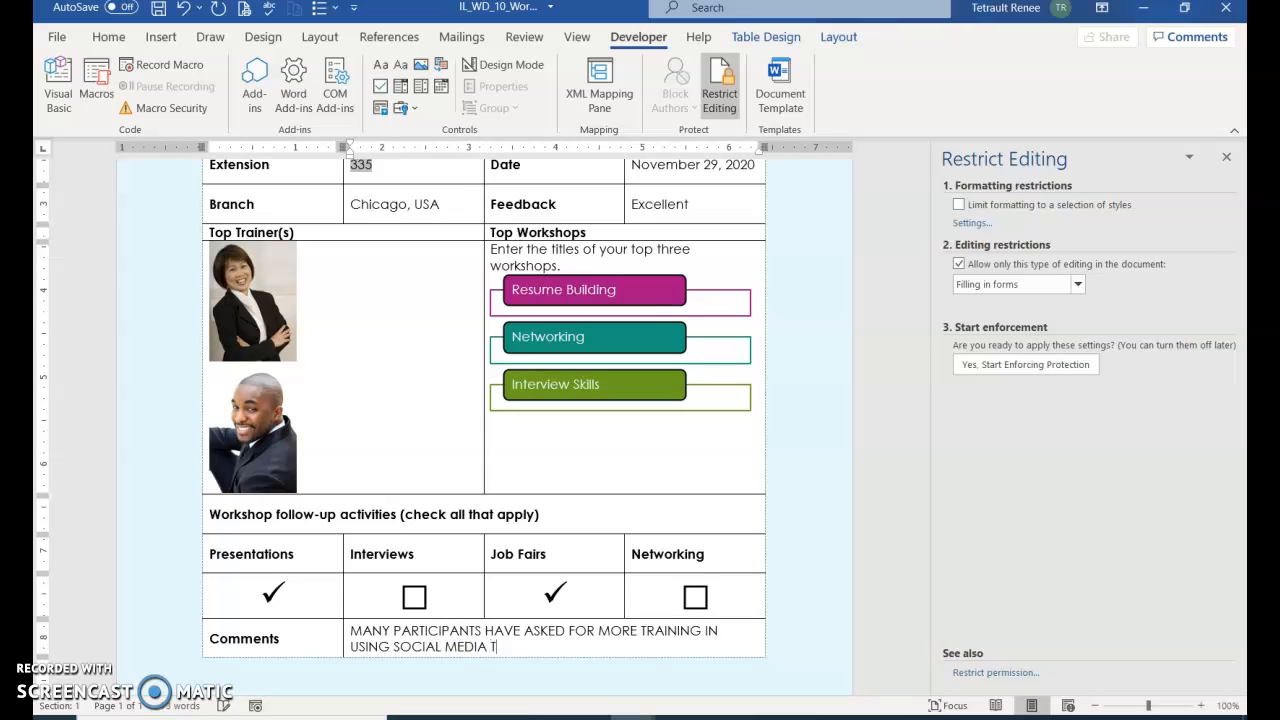
type("O FIND JOBS")
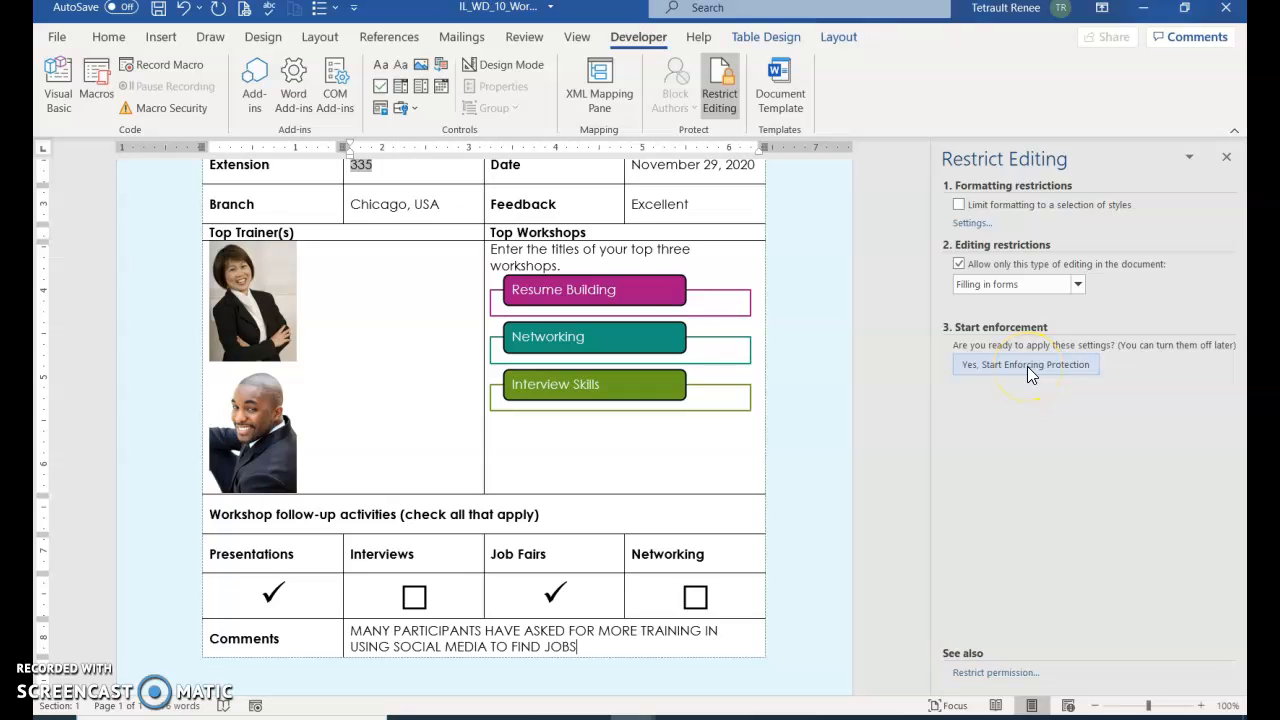
Start enforcing fill-in-forms protection with a confirmed password
left_click(1025, 364)
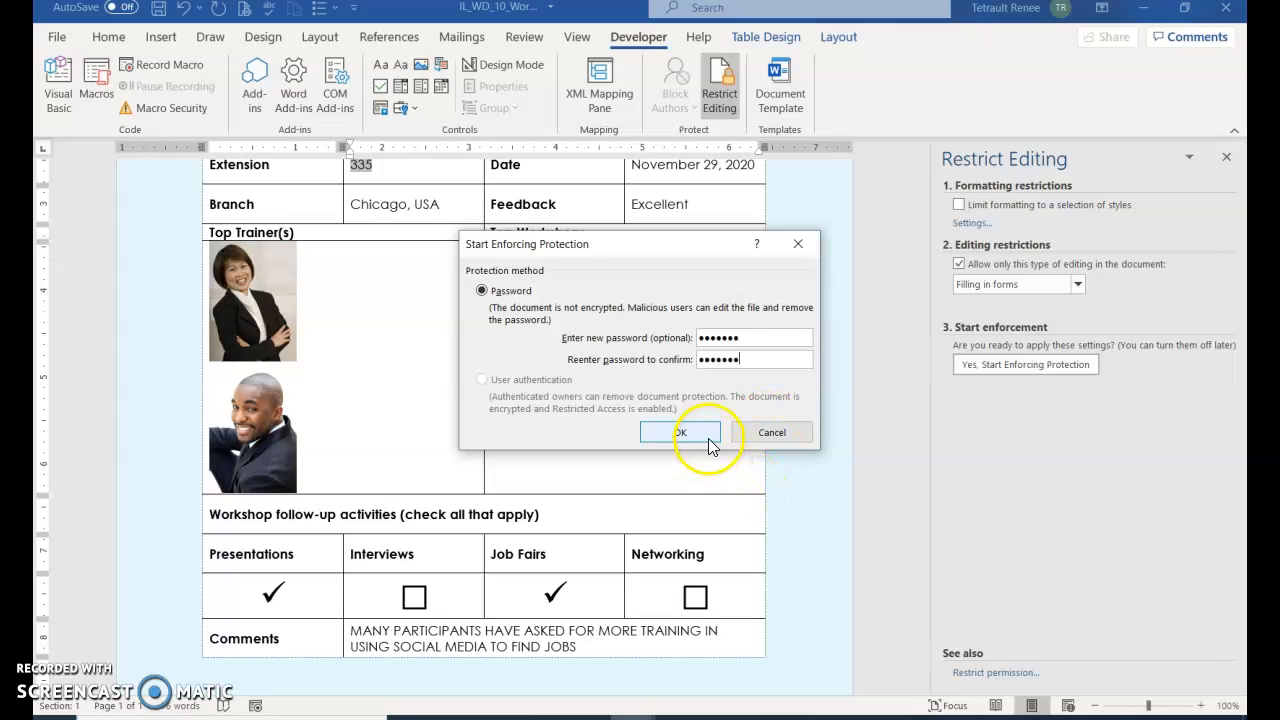
left_click(681, 432)
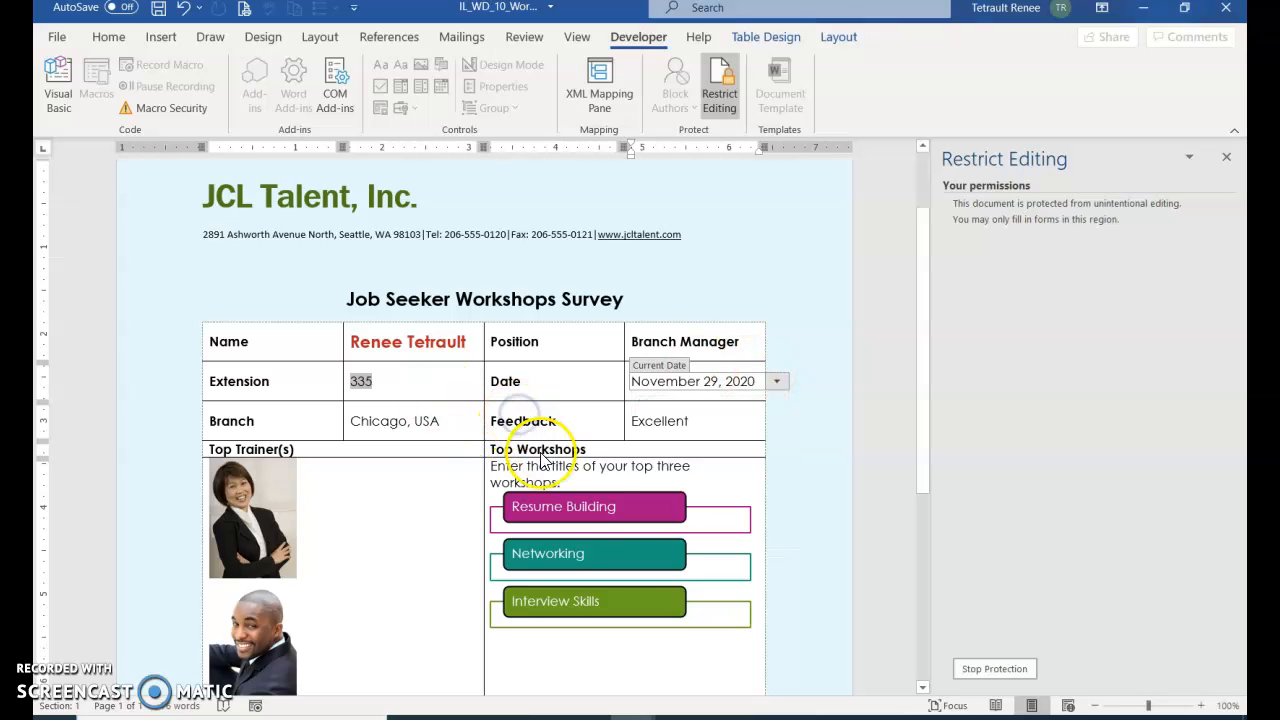
mouse_move(333, 557)
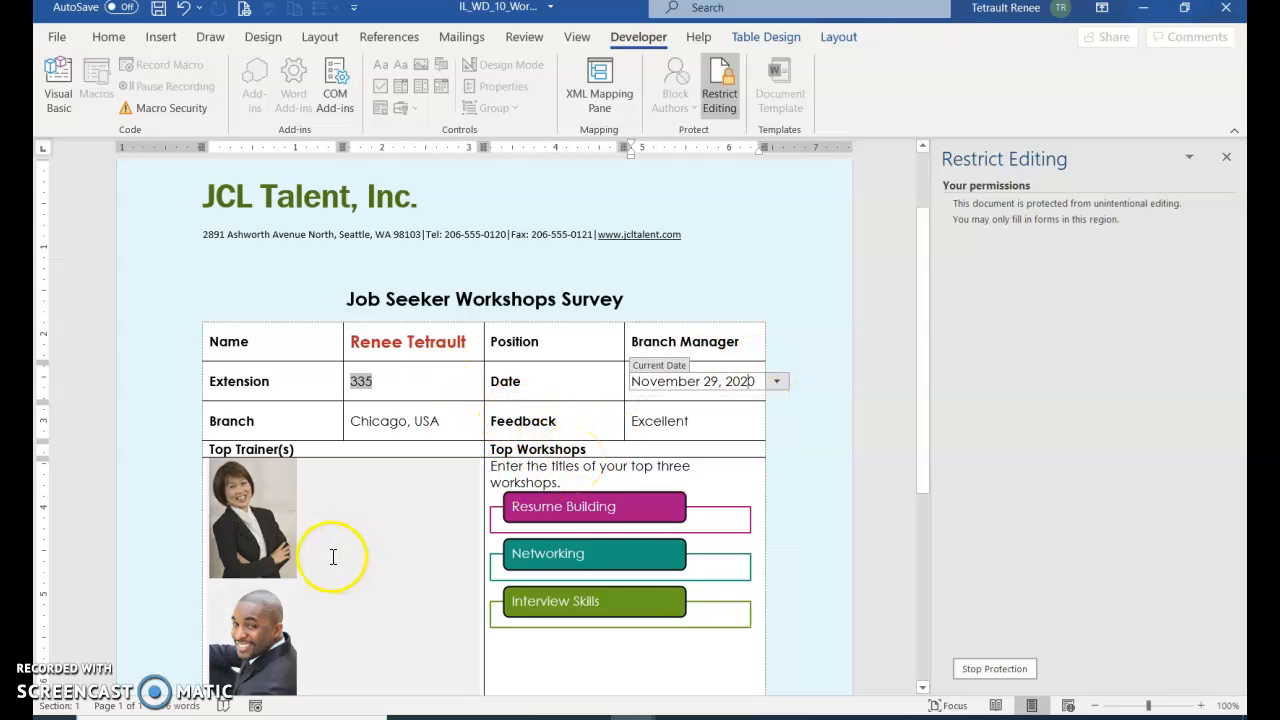